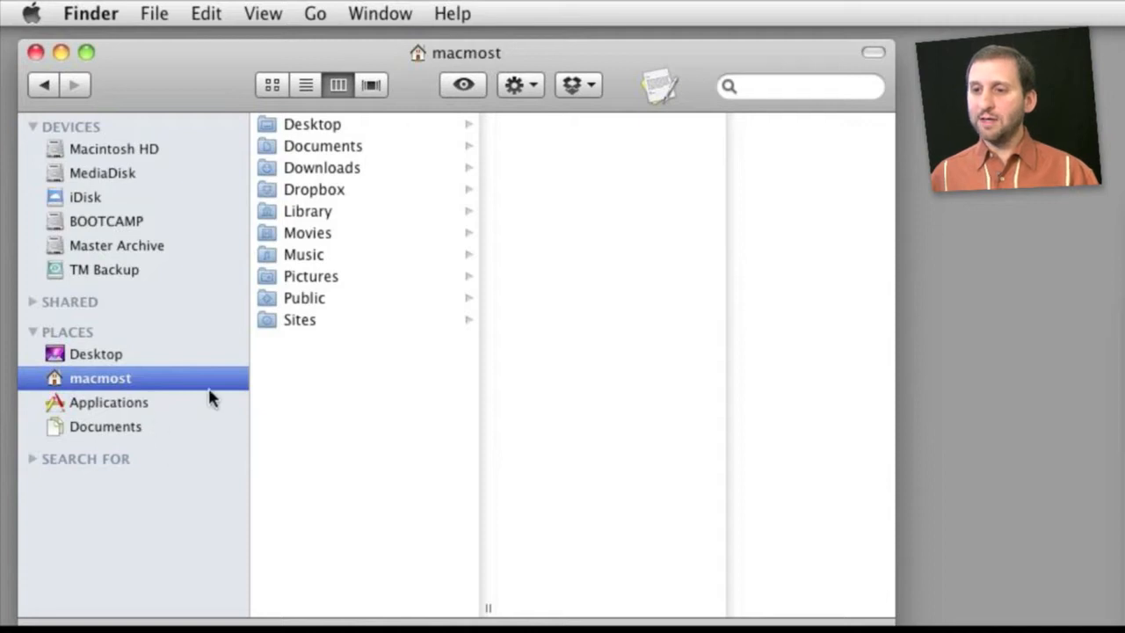
pyautogui.moveTo(331, 171)
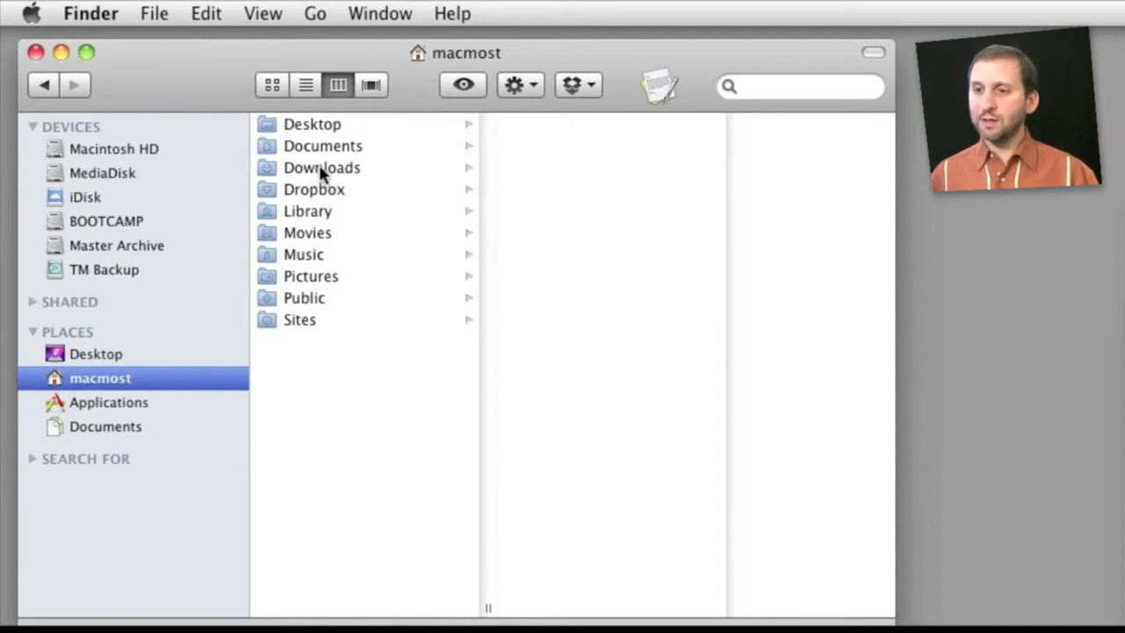
# Show the Downloads folder's files in the home folder's column view
pyautogui.click(320, 167)
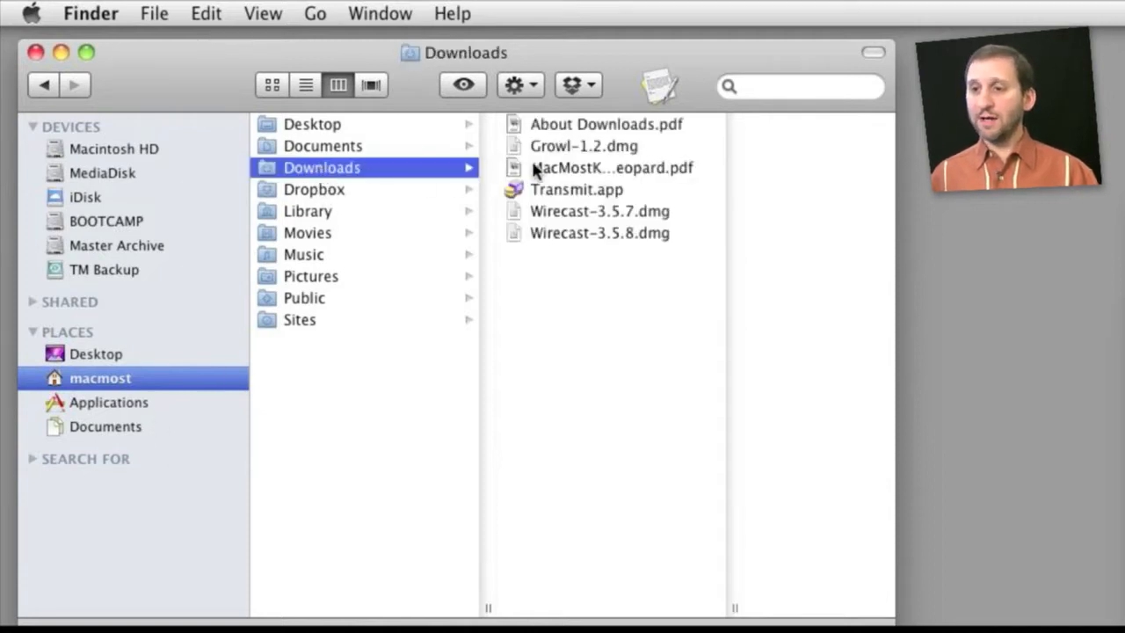
pyautogui.moveTo(600, 119)
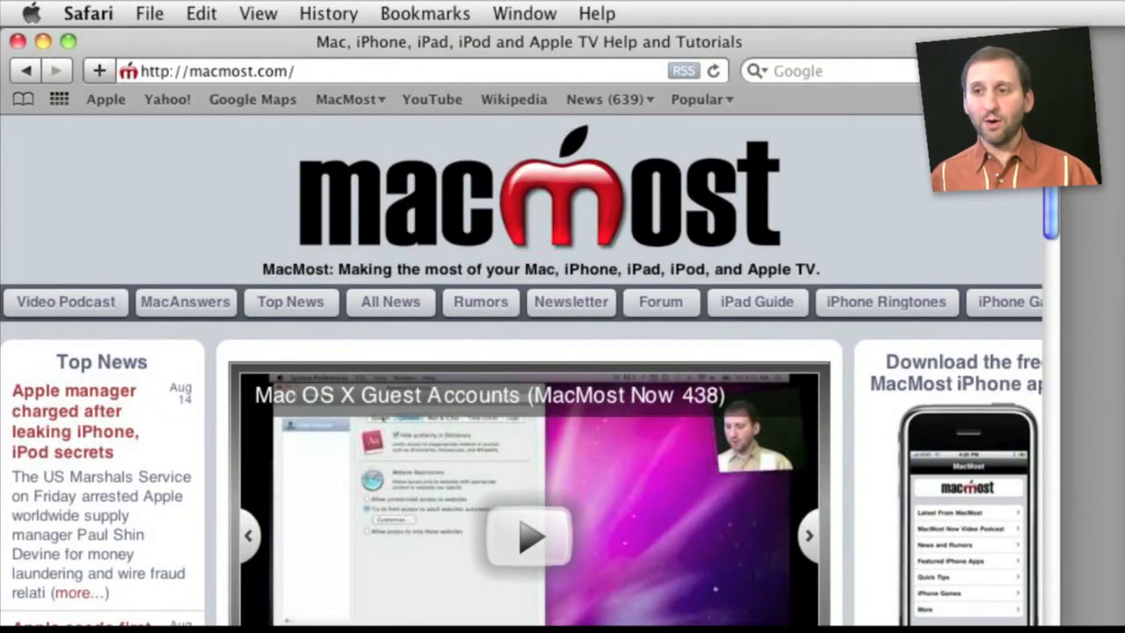
# Show Safari's Downloads window listing the six downloaded items via Window > Downloads
pyautogui.click(524, 14)
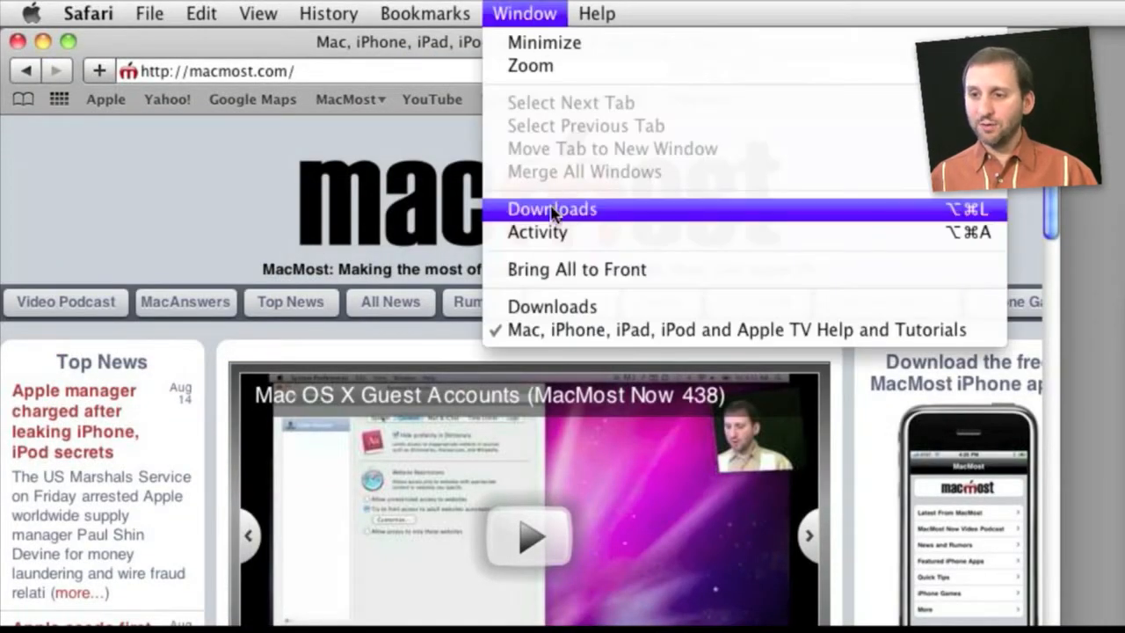
pyautogui.click(552, 209)
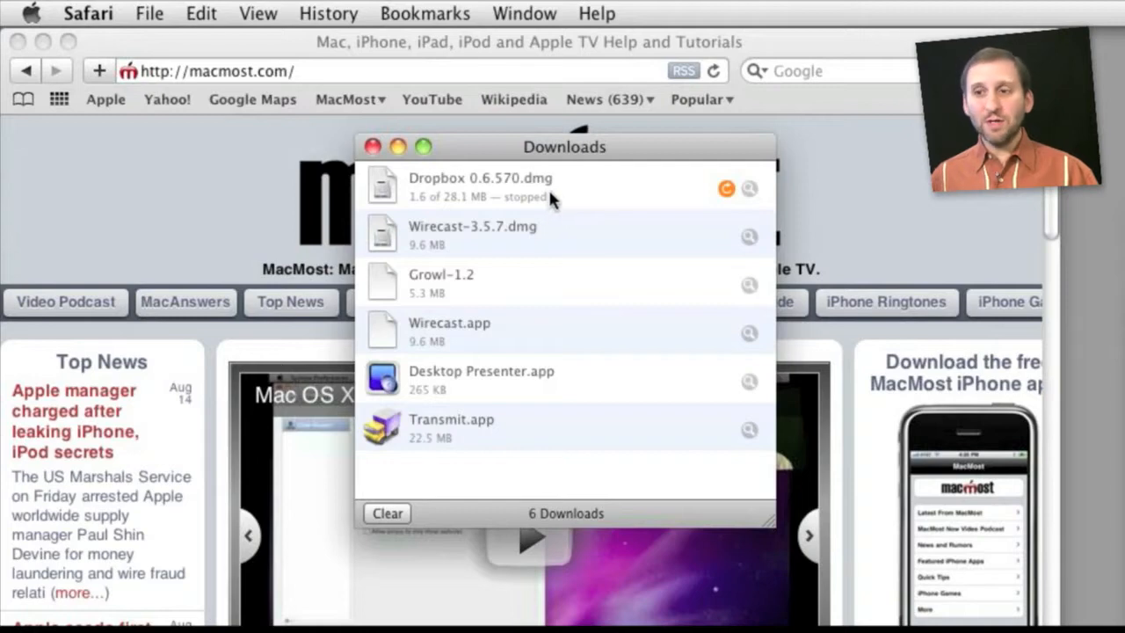
pyautogui.moveTo(493, 415)
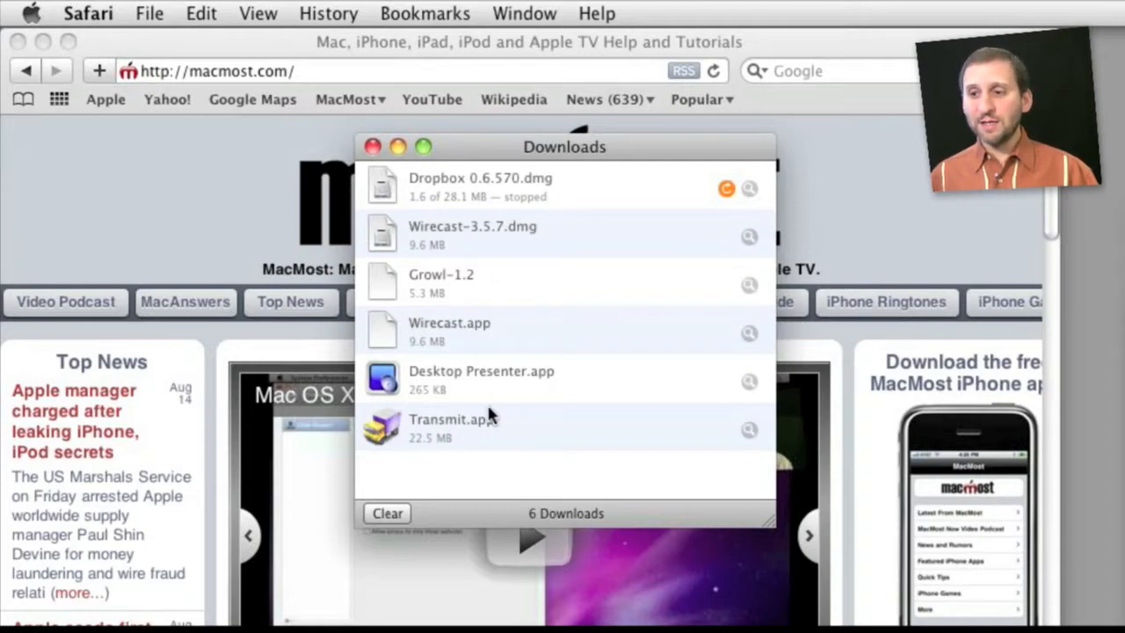
pyautogui.moveTo(478, 443)
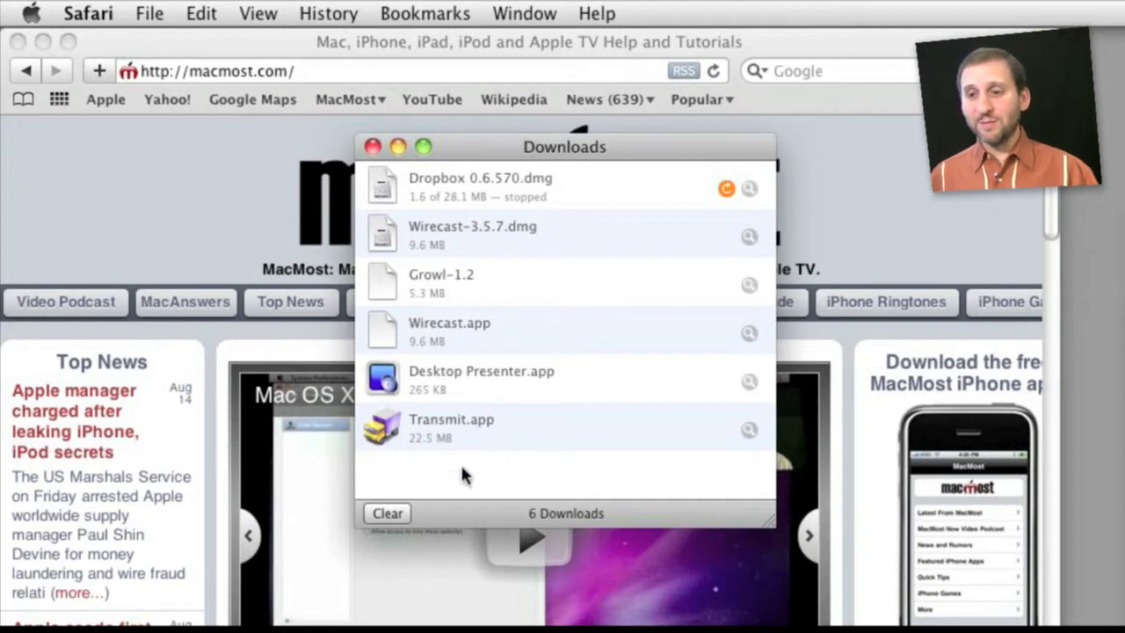
pyautogui.moveTo(464, 391)
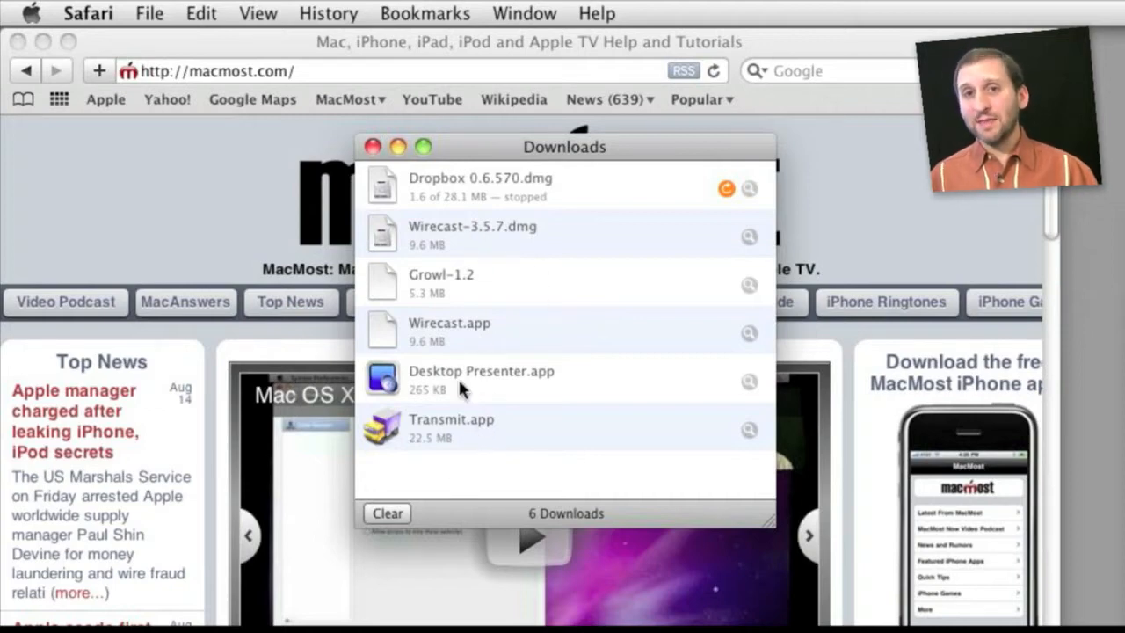
pyautogui.moveTo(468, 214)
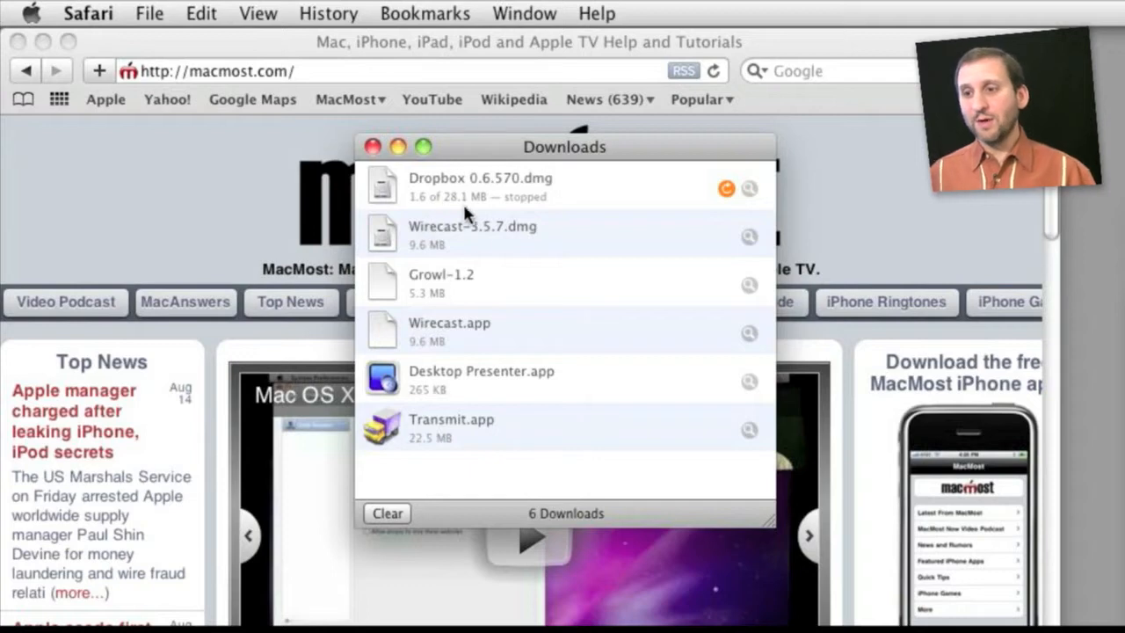
pyautogui.moveTo(461, 355)
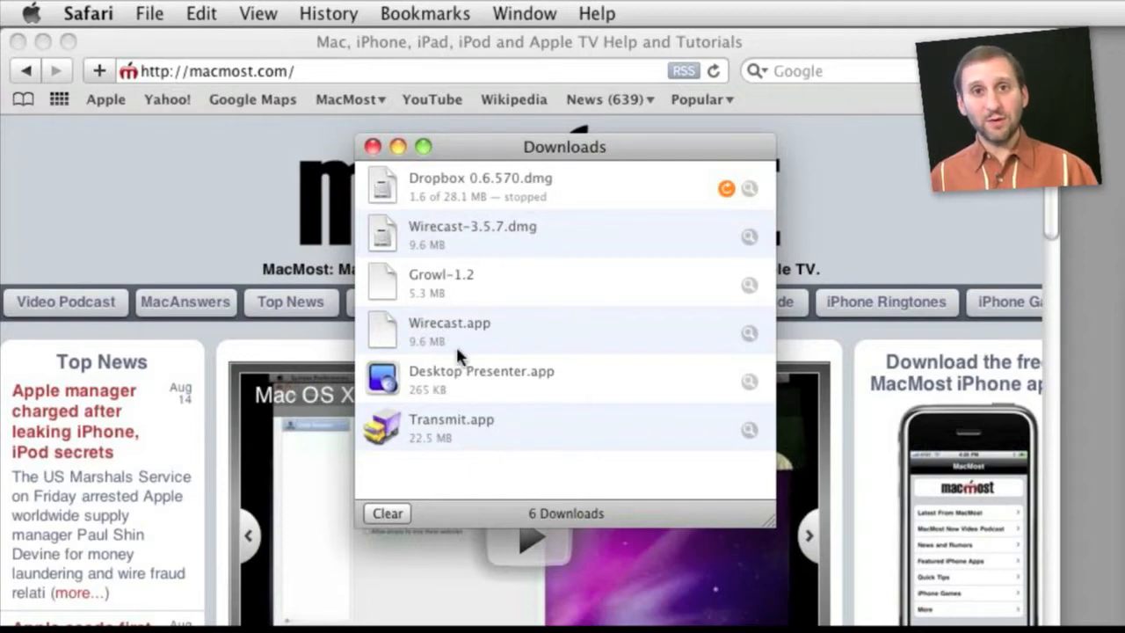
pyautogui.moveTo(466, 283)
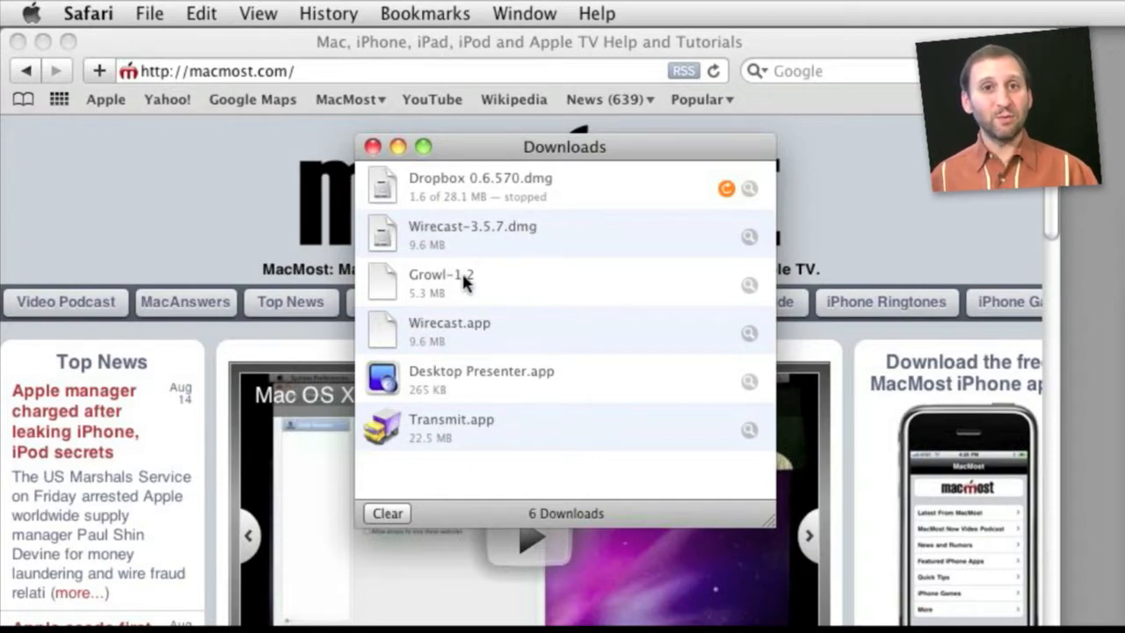
pyautogui.moveTo(693, 147)
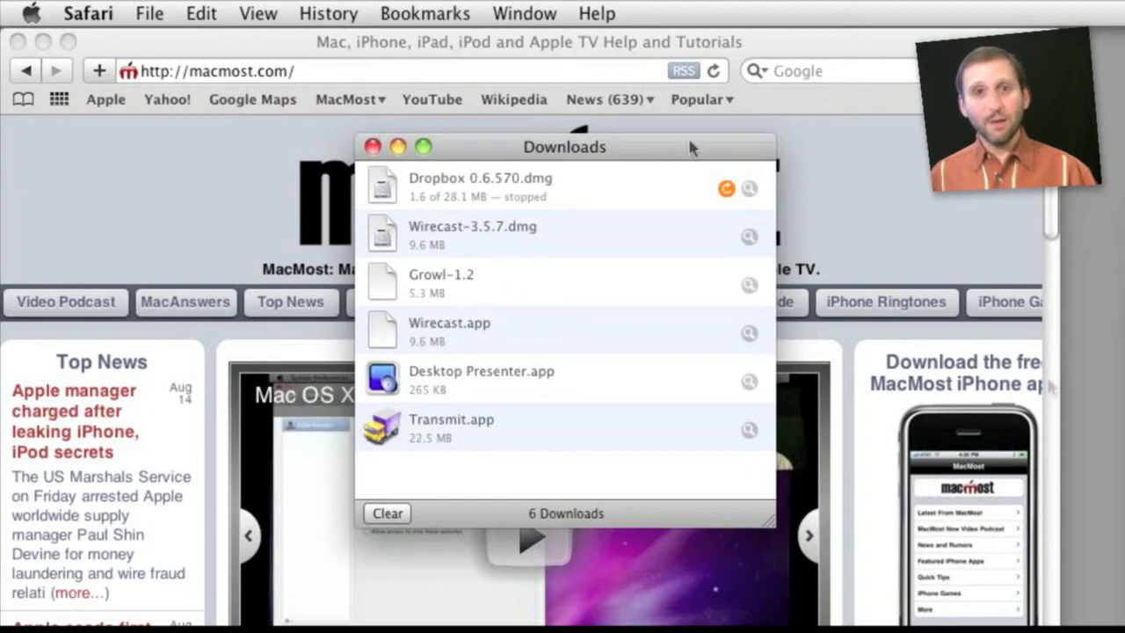
pyautogui.moveTo(692, 355)
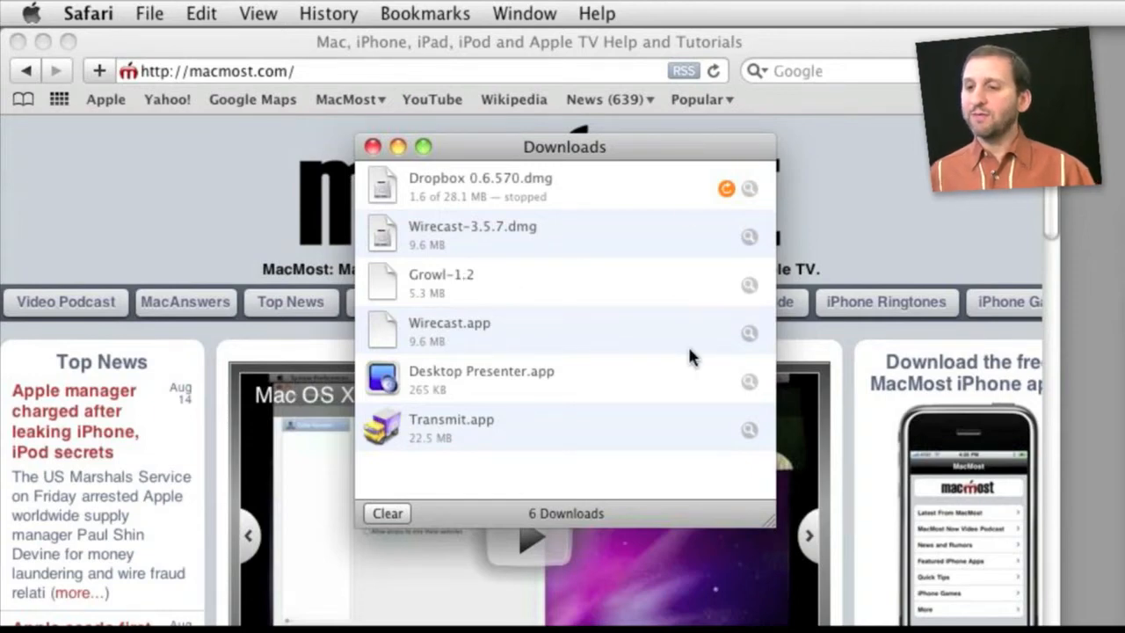
pyautogui.moveTo(556, 310)
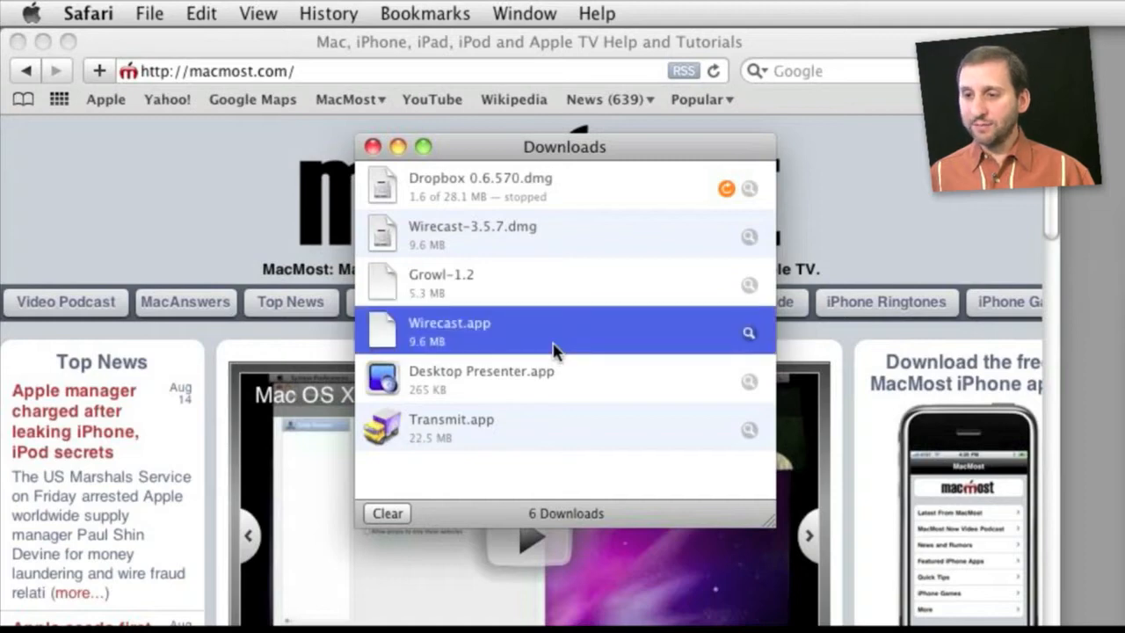
pyautogui.moveTo(749, 340)
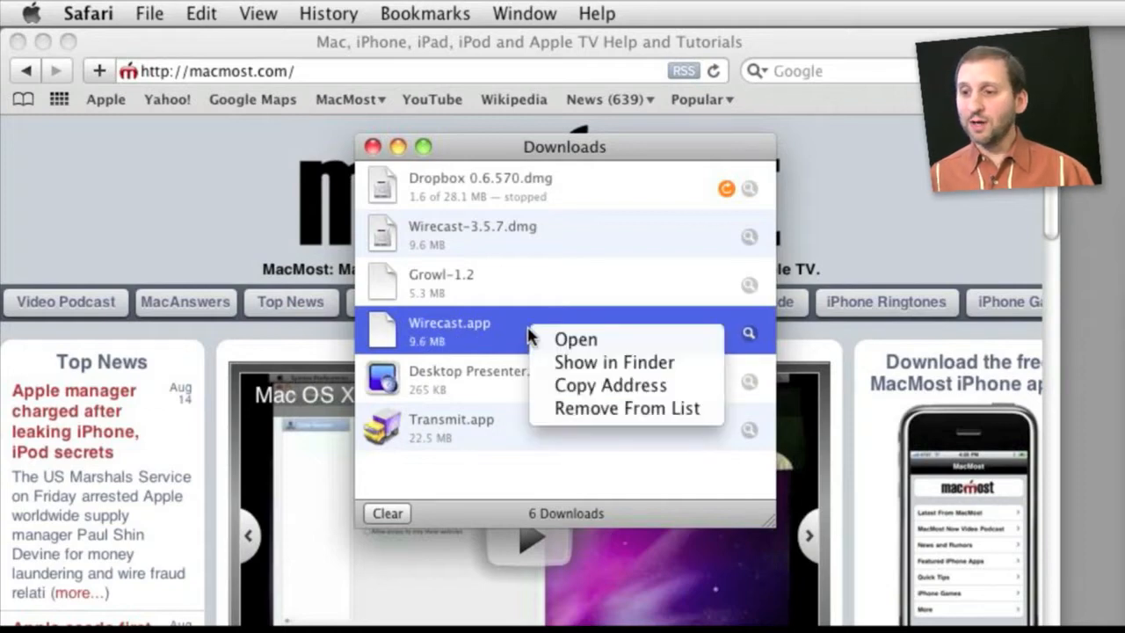
pyautogui.moveTo(615, 362)
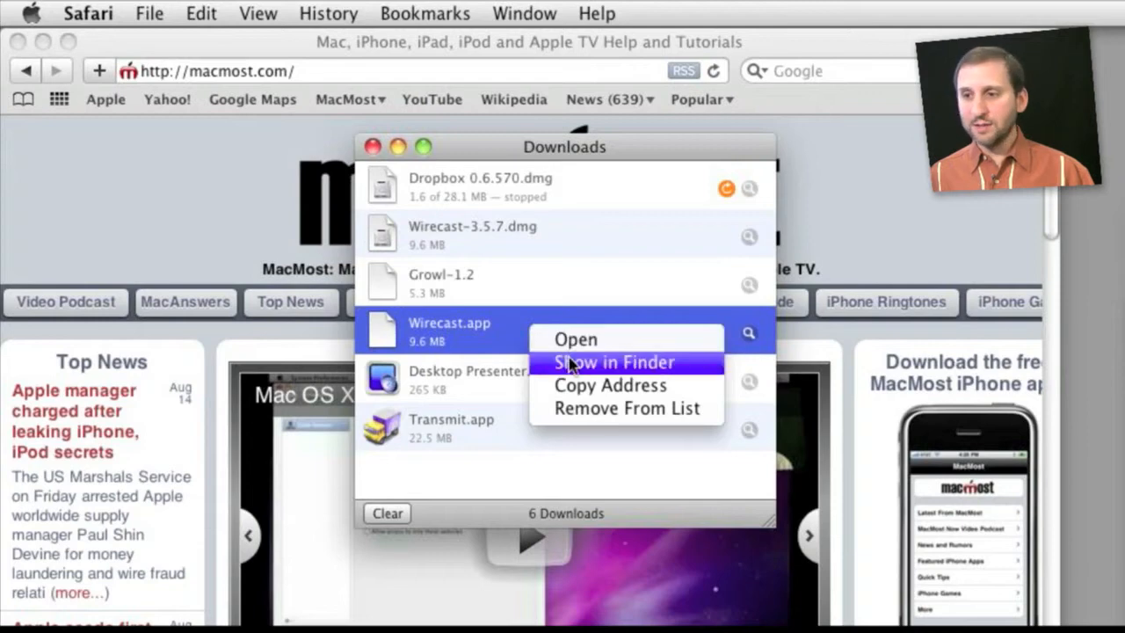
pyautogui.moveTo(610, 384)
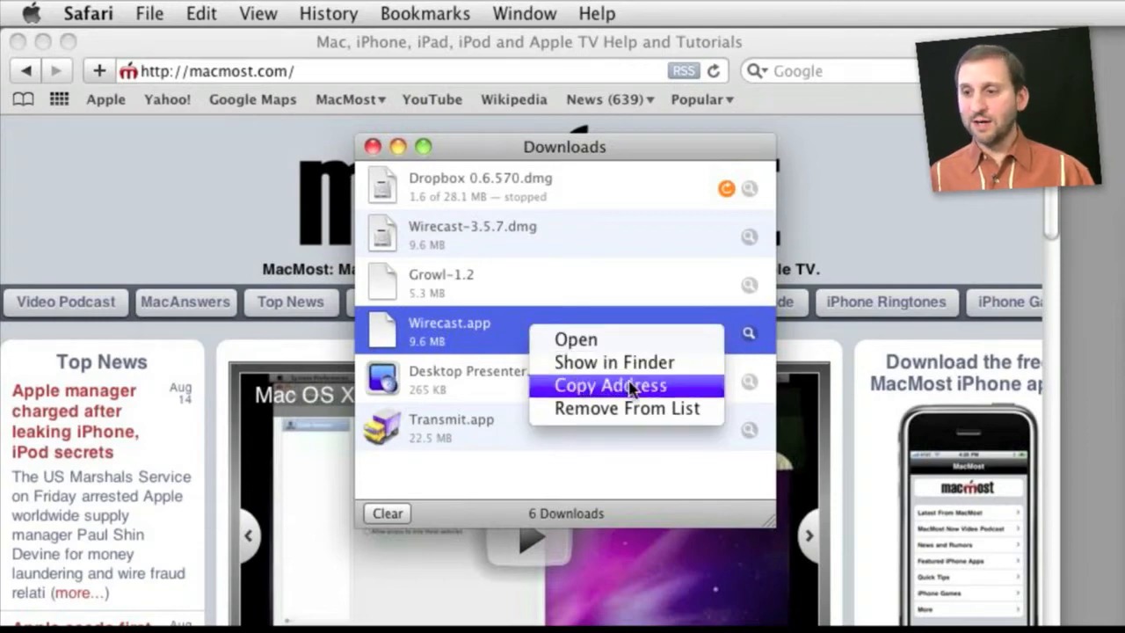
pyautogui.moveTo(603, 407)
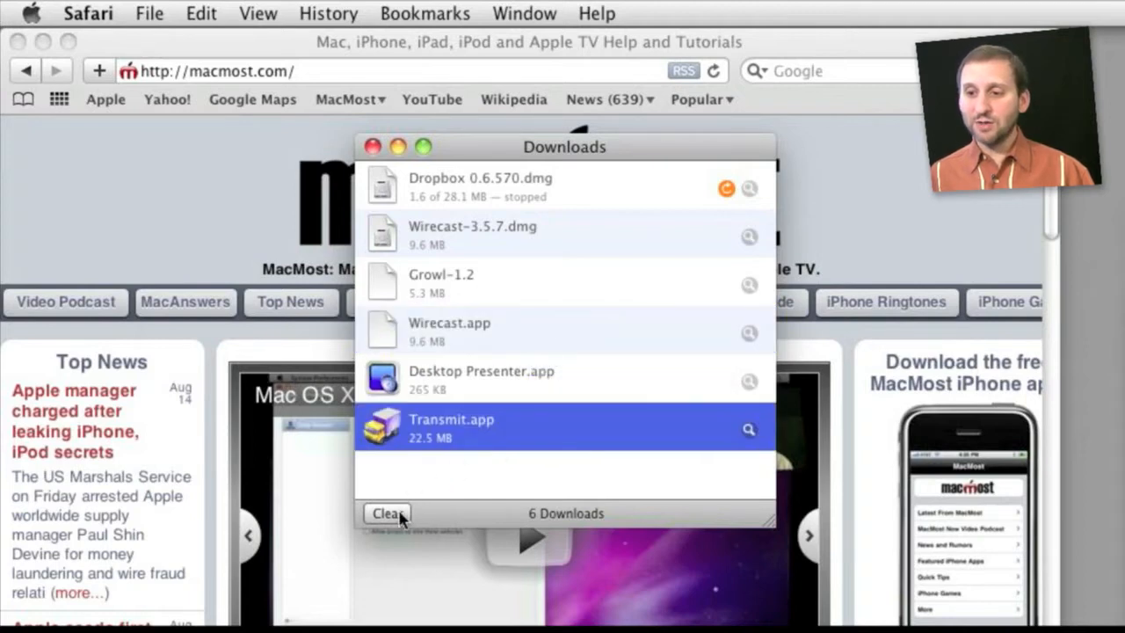
pyautogui.moveTo(400, 517)
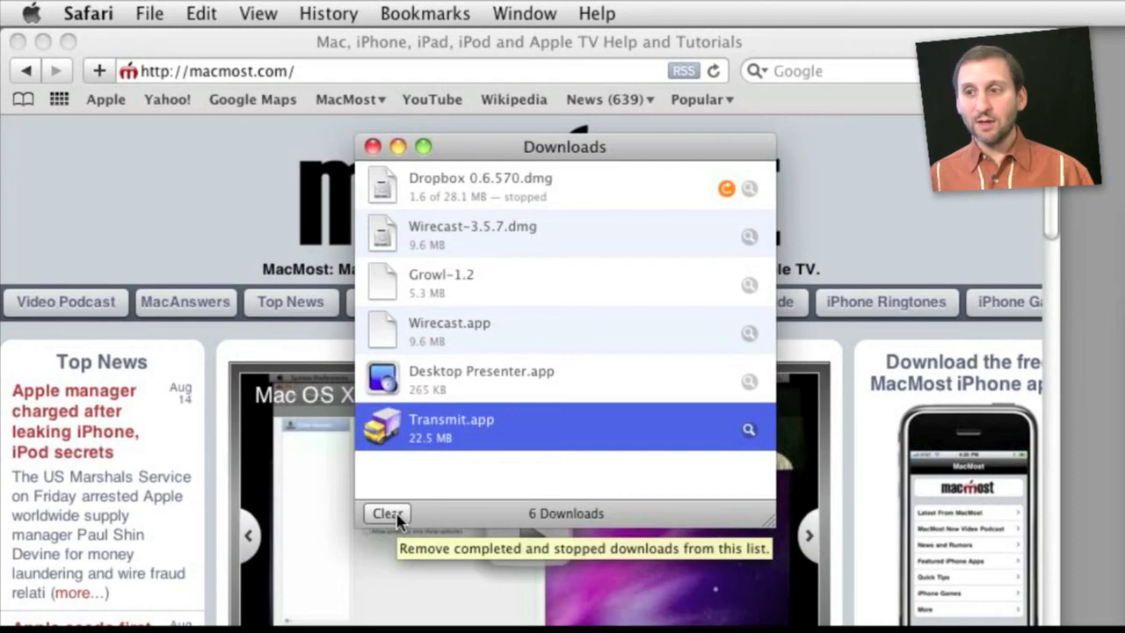
pyautogui.moveTo(528, 222)
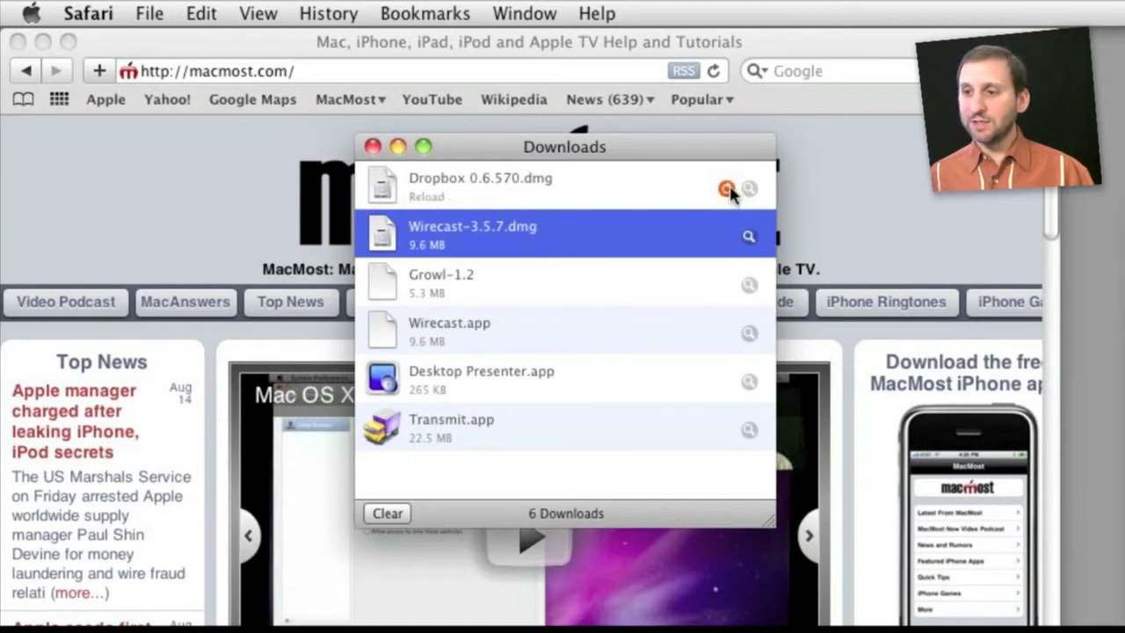
pyautogui.click(724, 188)
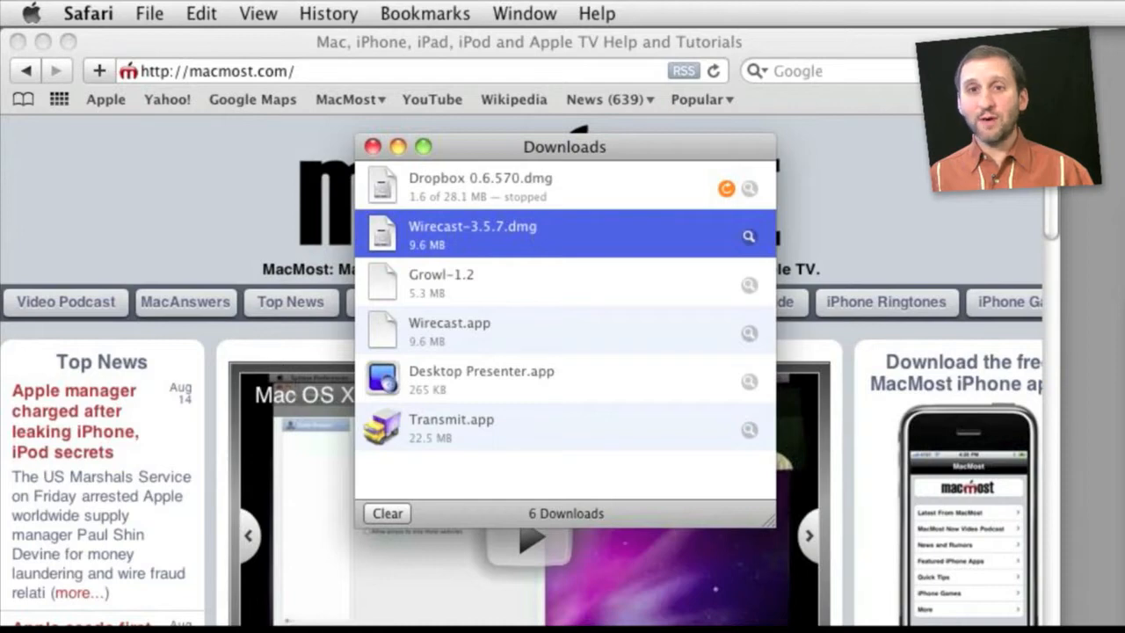
# Review Safari's General preferences: files saved to Downloads folder, list items removed manually
pyautogui.click(88, 14)
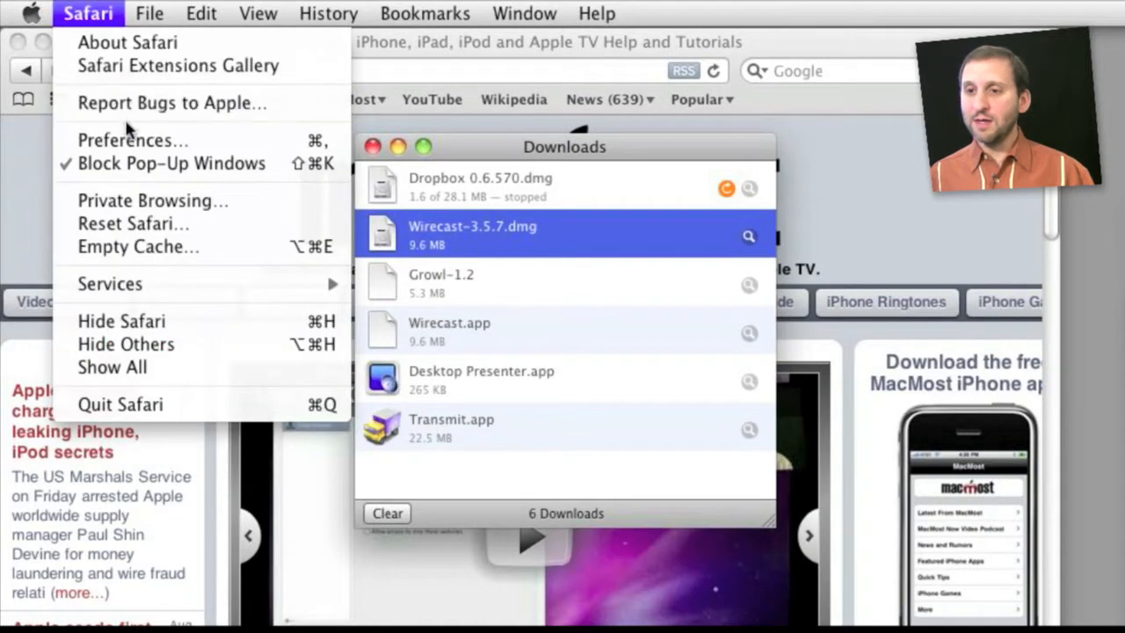
pyautogui.click(132, 140)
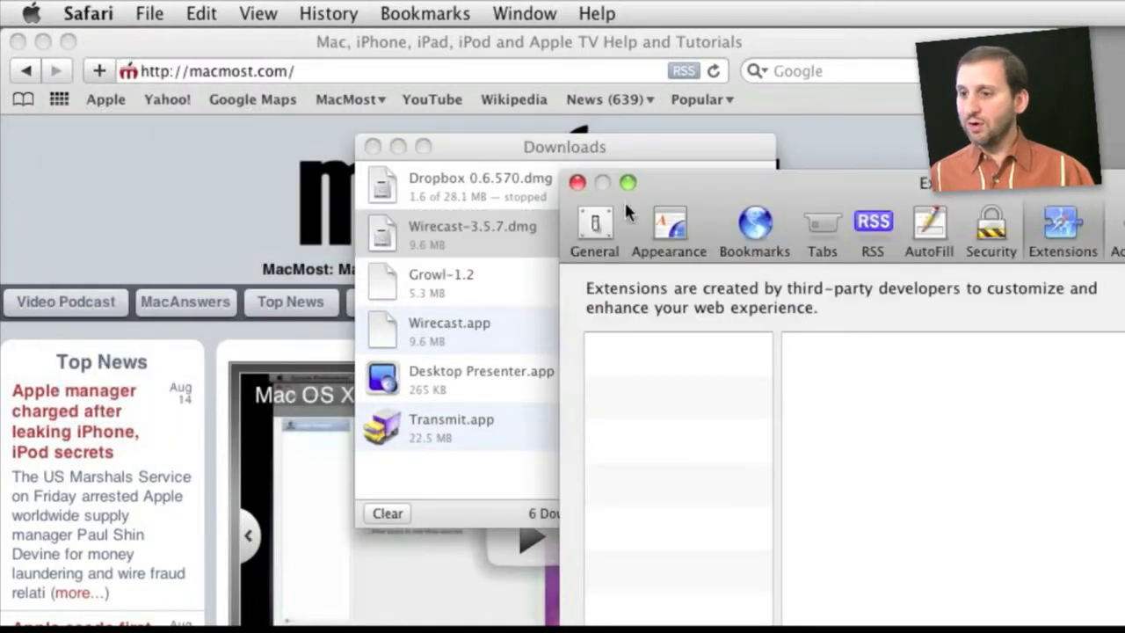
pyautogui.click(594, 225)
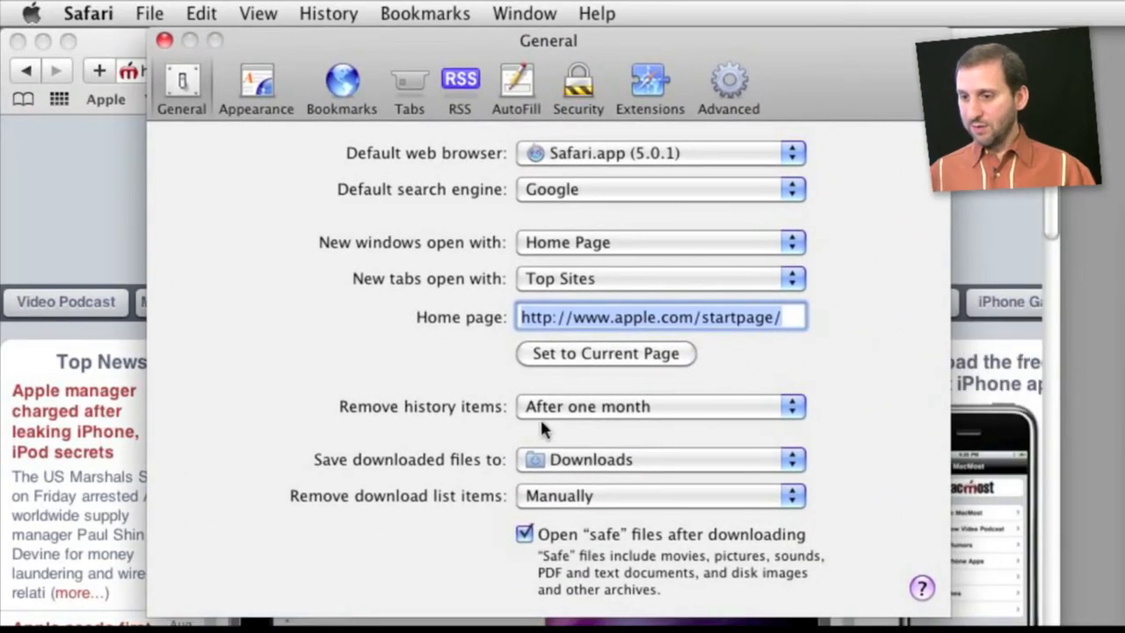
pyautogui.click(659, 460)
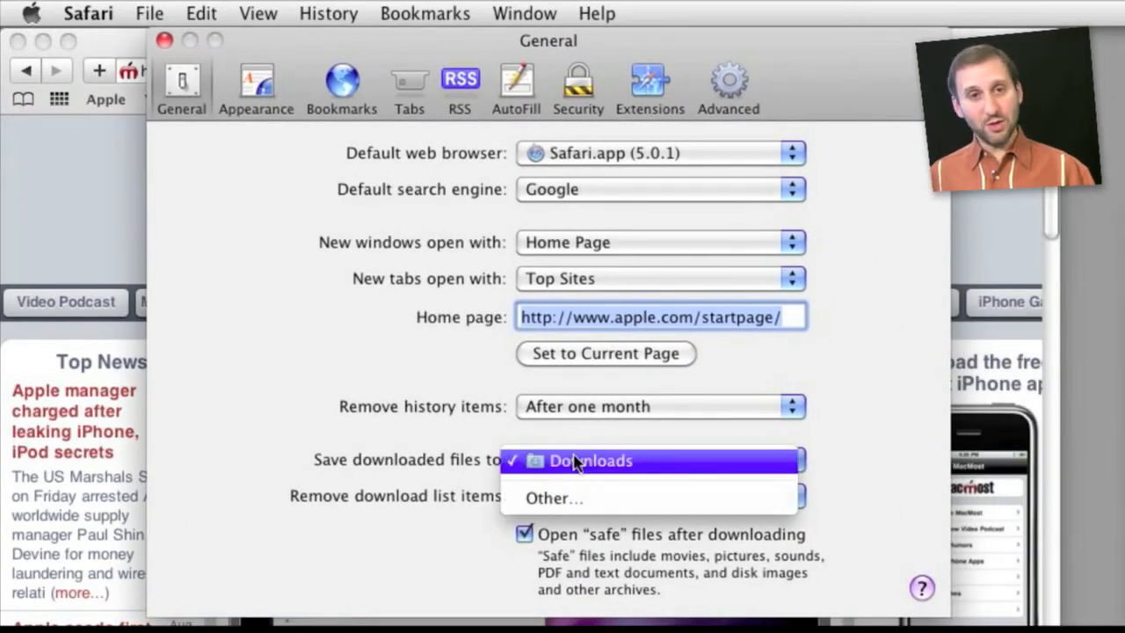
pyautogui.moveTo(554, 499)
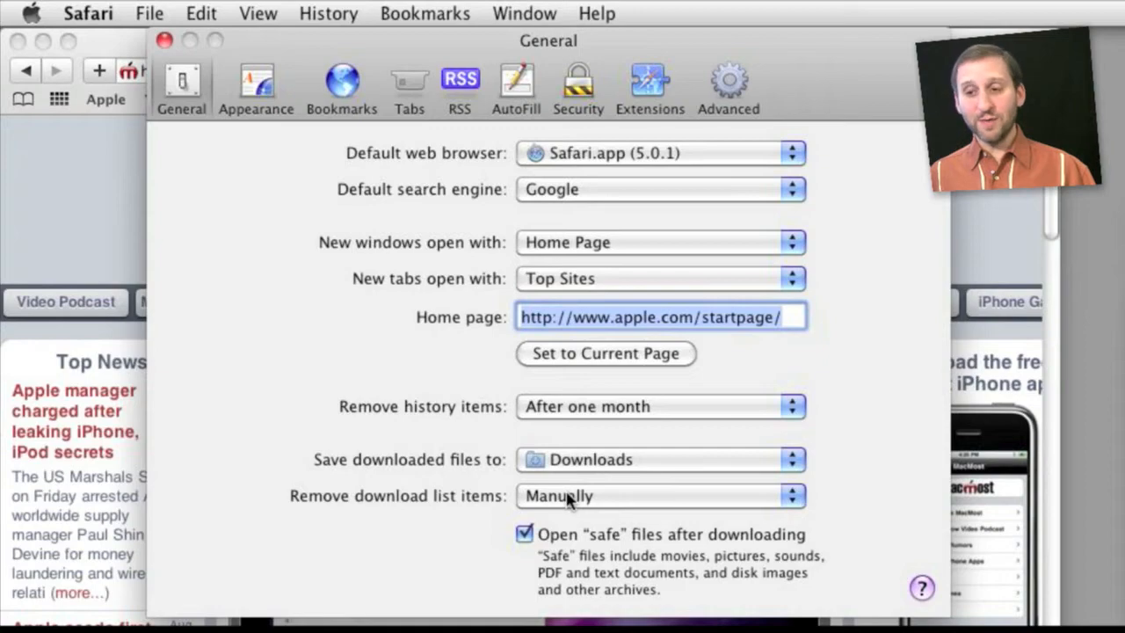
pyautogui.click(659, 496)
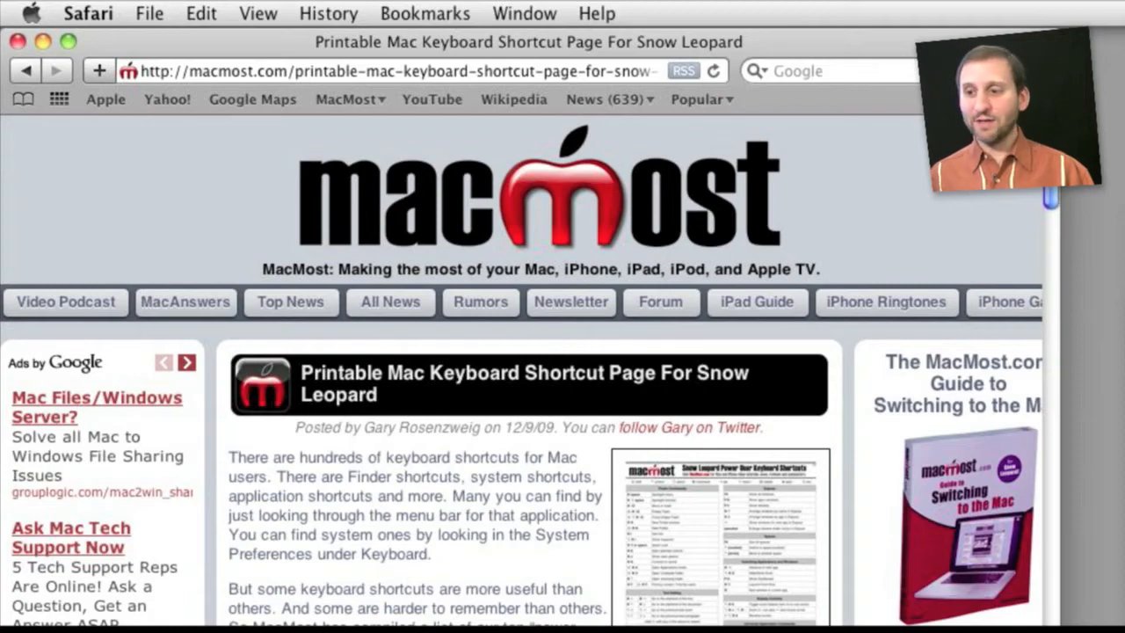
# Scroll the MacMost Snow Leopard shortcut page down to its PDF download link
pyautogui.scroll(-3)
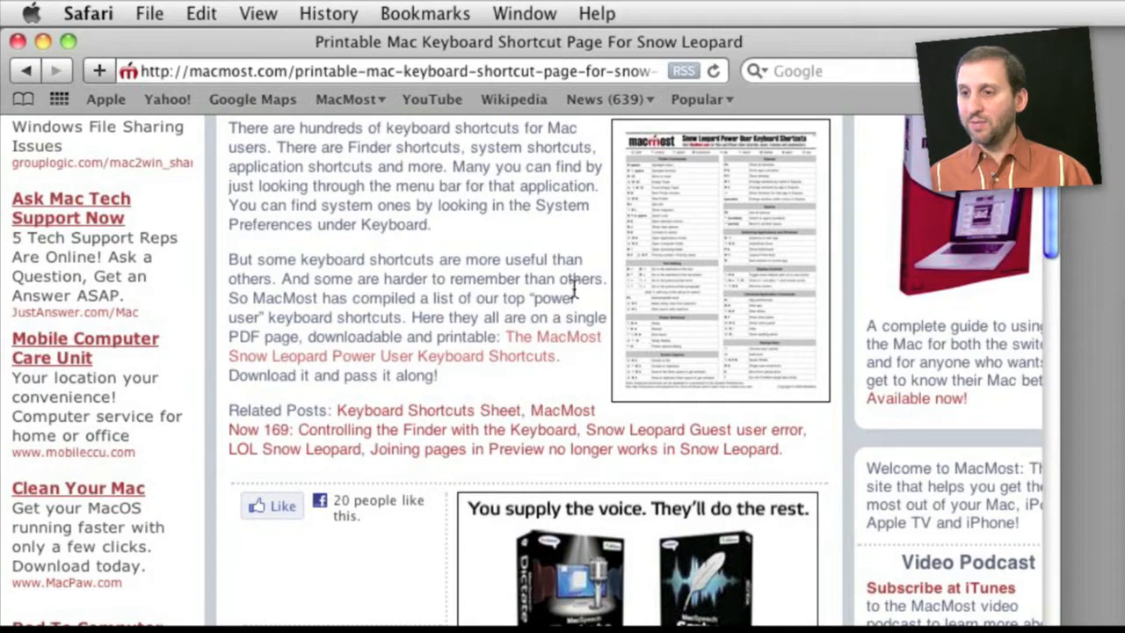
pyautogui.moveTo(536, 362)
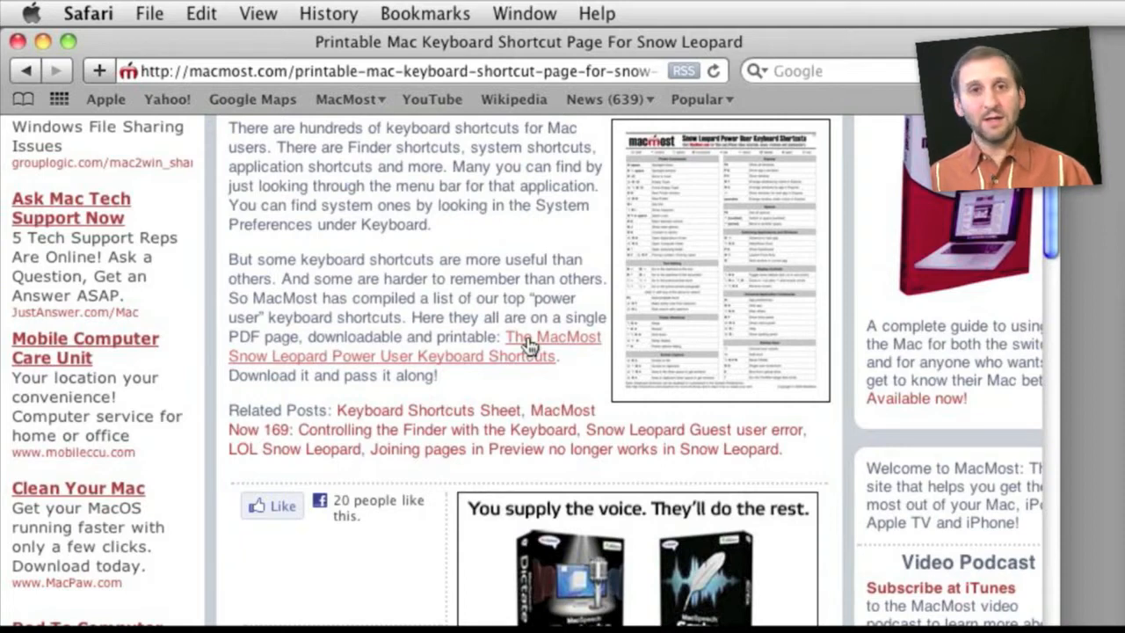
# Show the PDF link's context menu with Save Linked File to "Downloads" and Save Linked File As
pyautogui.rightClick(531, 343)
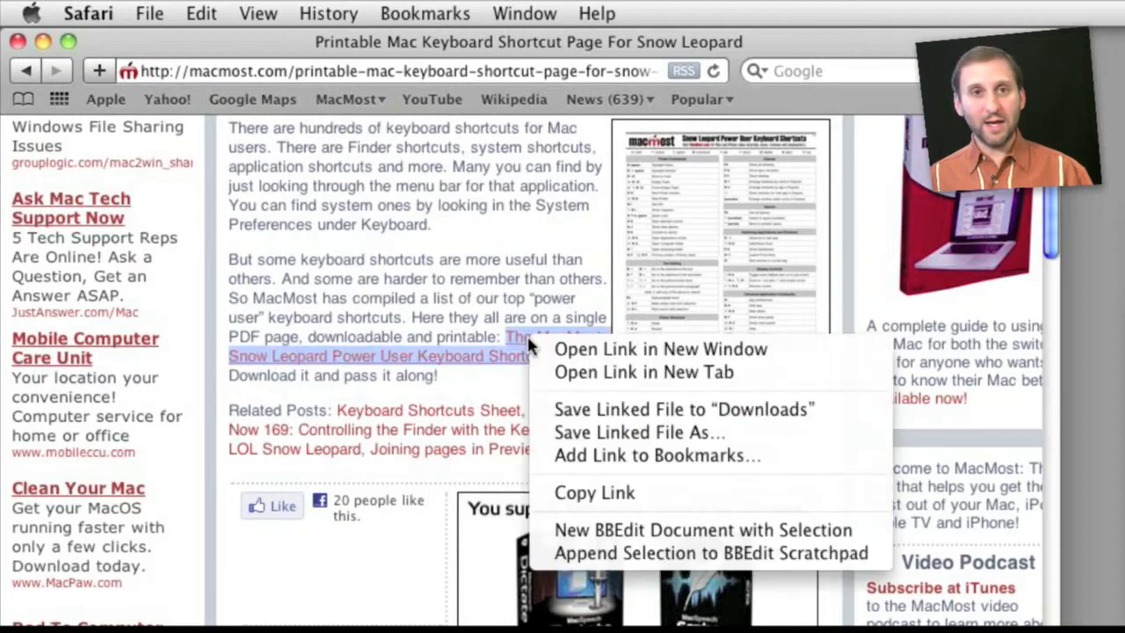
pyautogui.moveTo(684, 410)
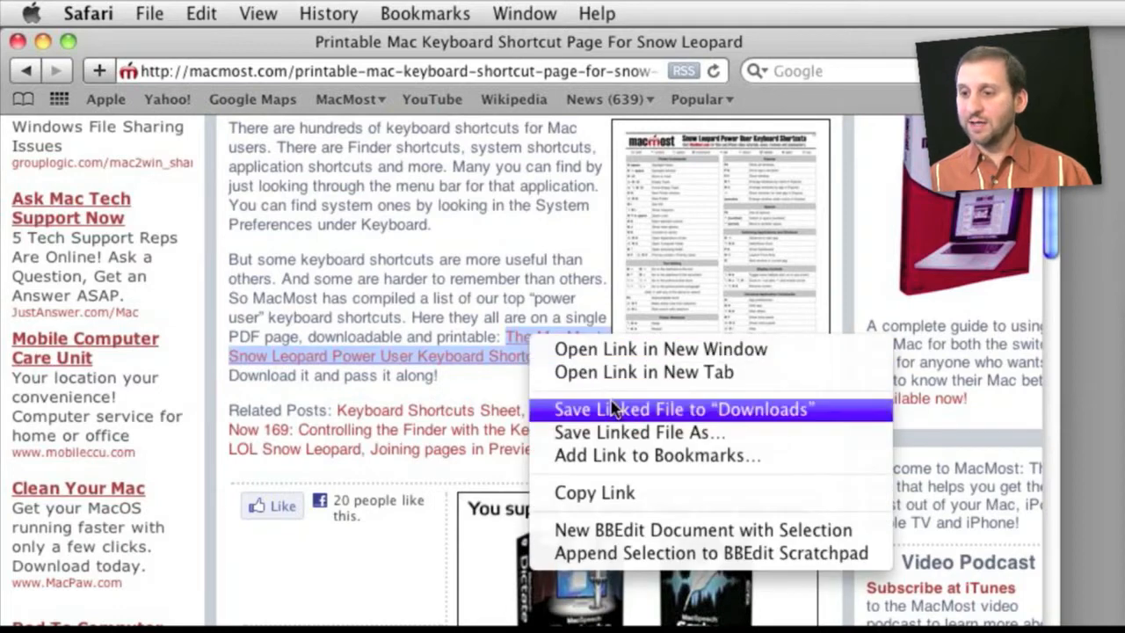
pyautogui.moveTo(686, 422)
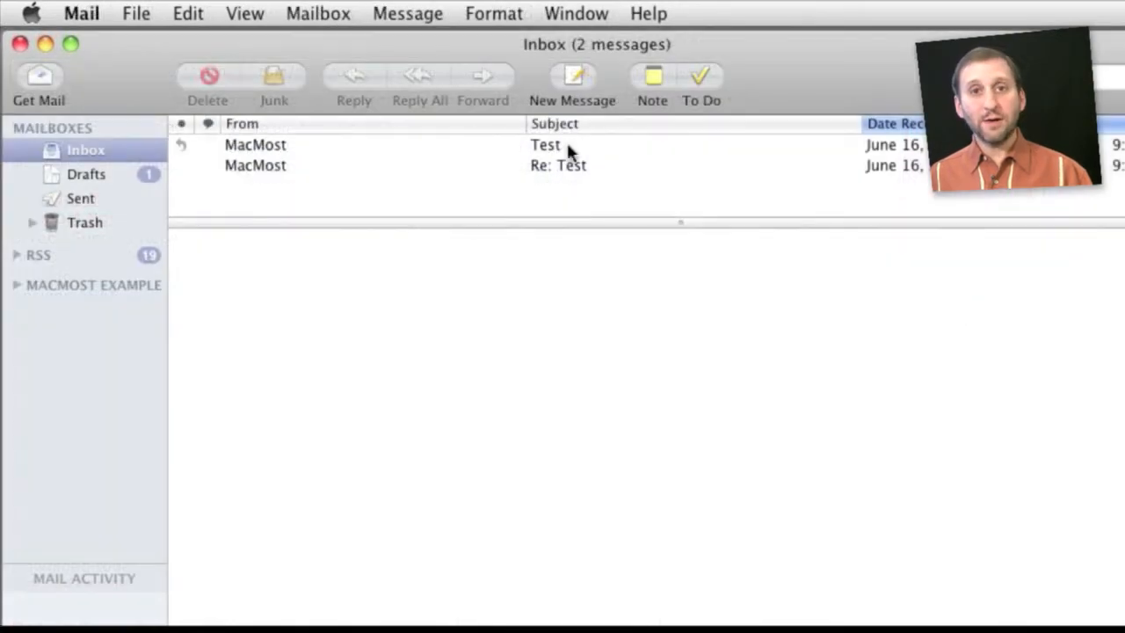
# Review Mail's General preferences Downloads folder choices: Downloads or another folder
pyautogui.click(81, 13)
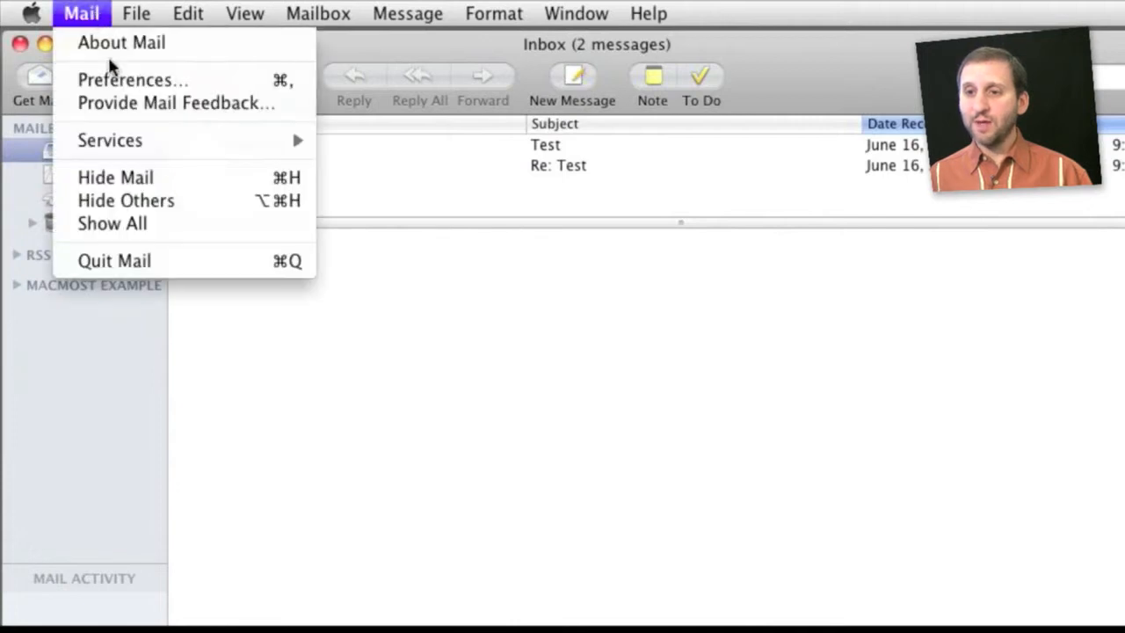
pyautogui.click(132, 77)
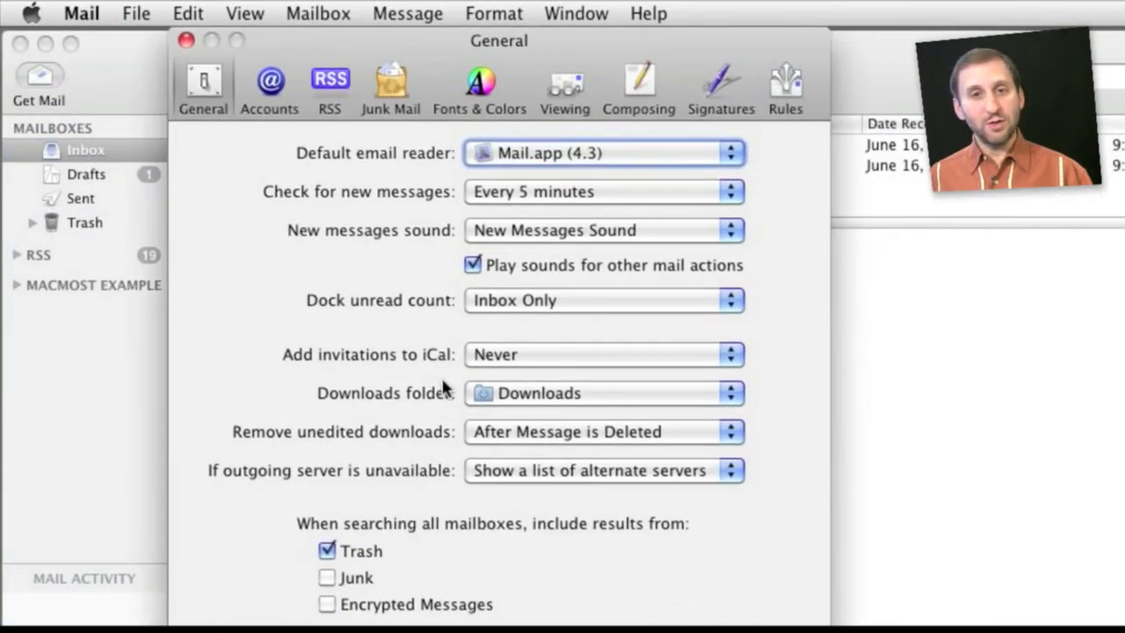
pyautogui.click(605, 393)
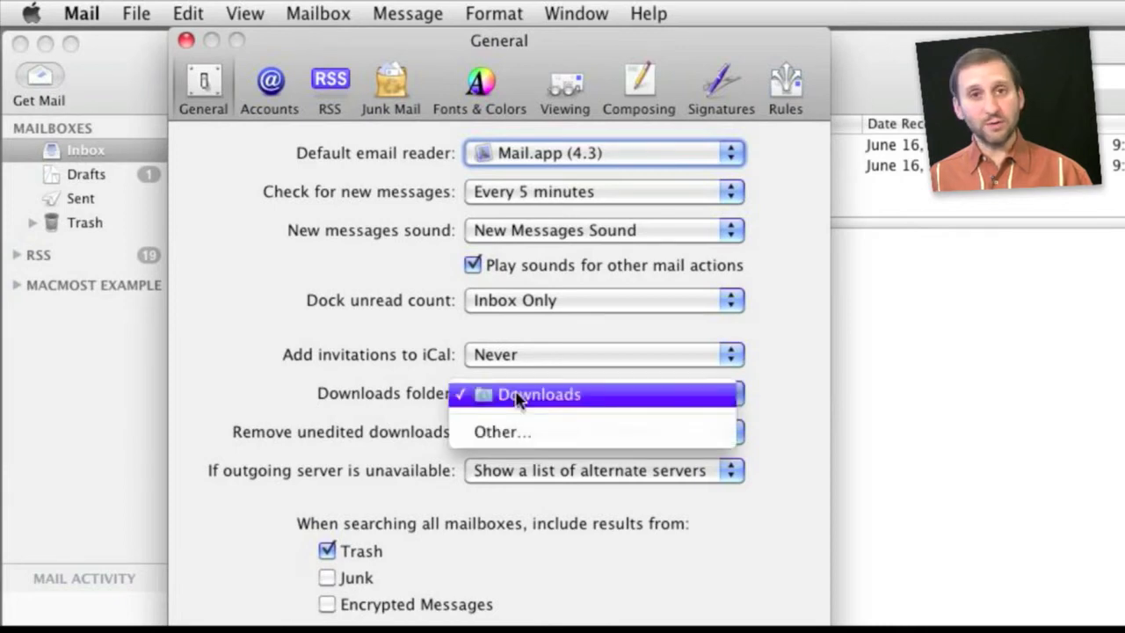
pyautogui.moveTo(336, 411)
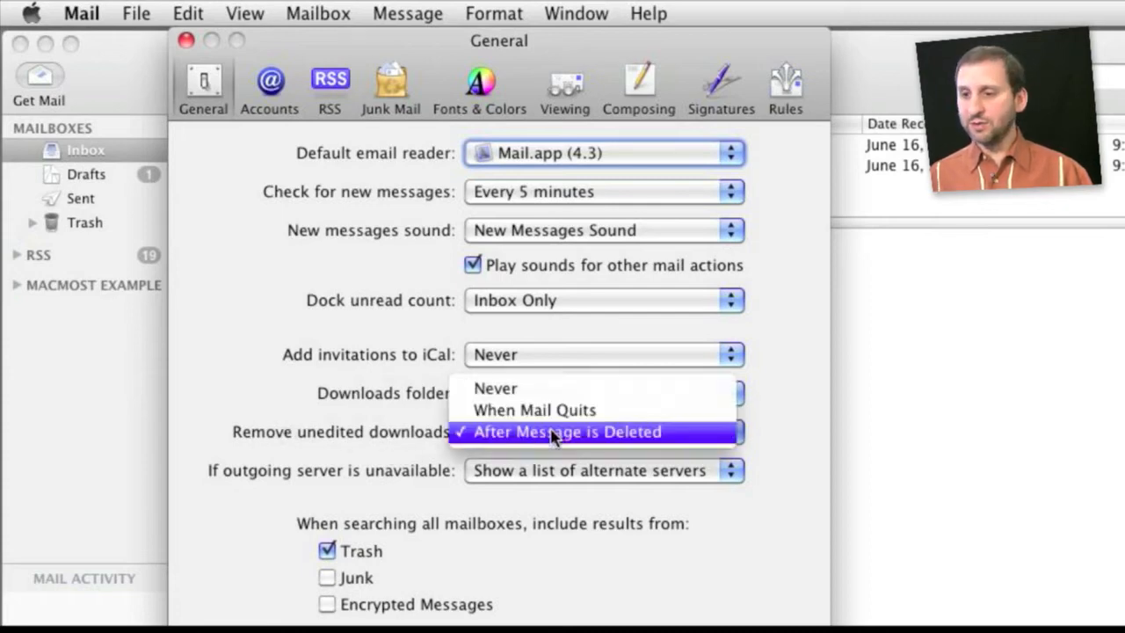
pyautogui.moveTo(534, 409)
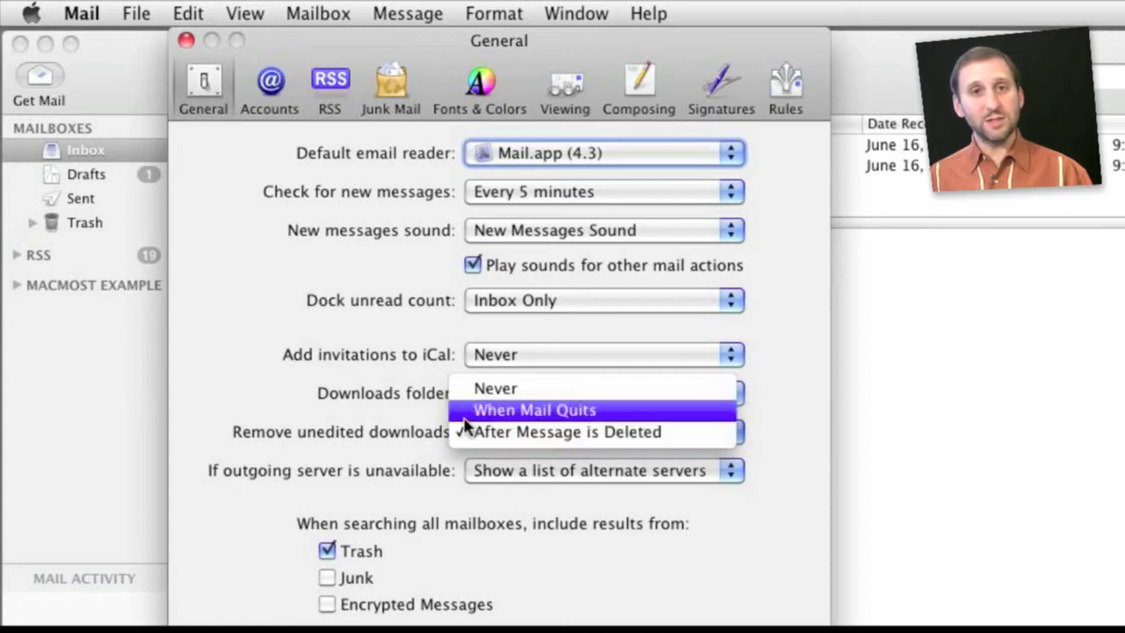
pyautogui.moveTo(453, 433)
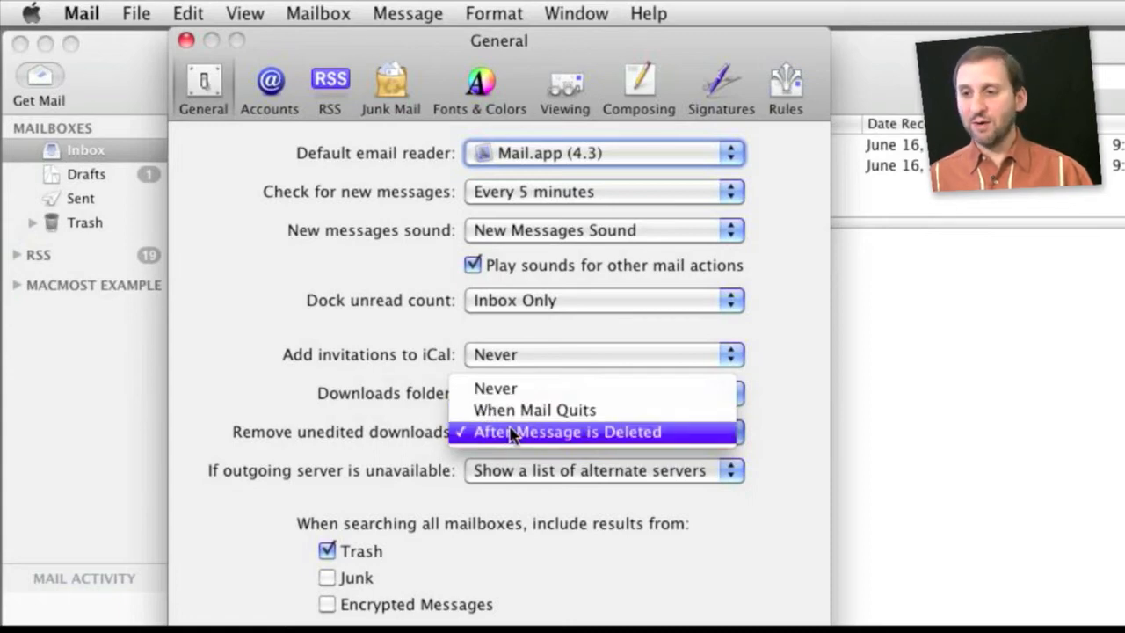
pyautogui.moveTo(495, 389)
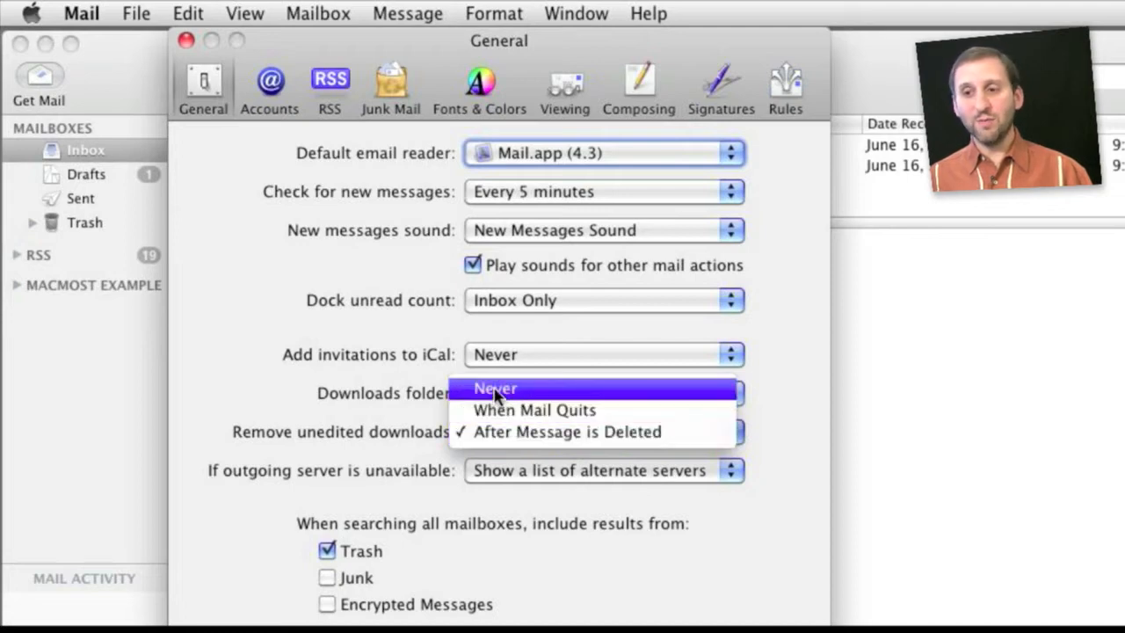
pyautogui.moveTo(532, 410)
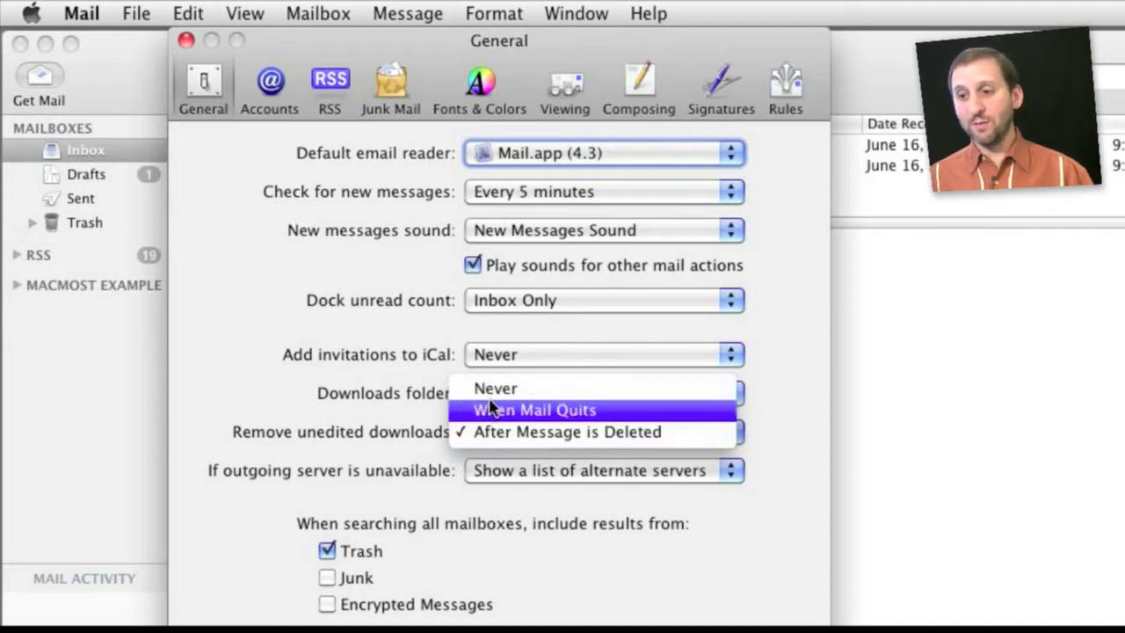
pyautogui.moveTo(432, 447)
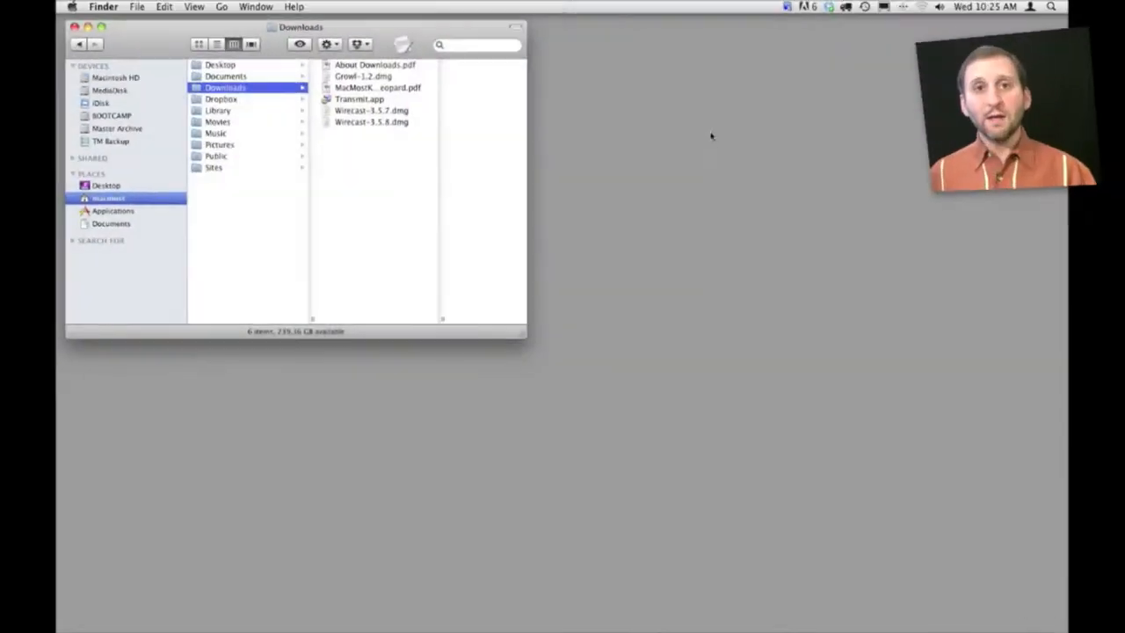
pyautogui.moveTo(742, 450)
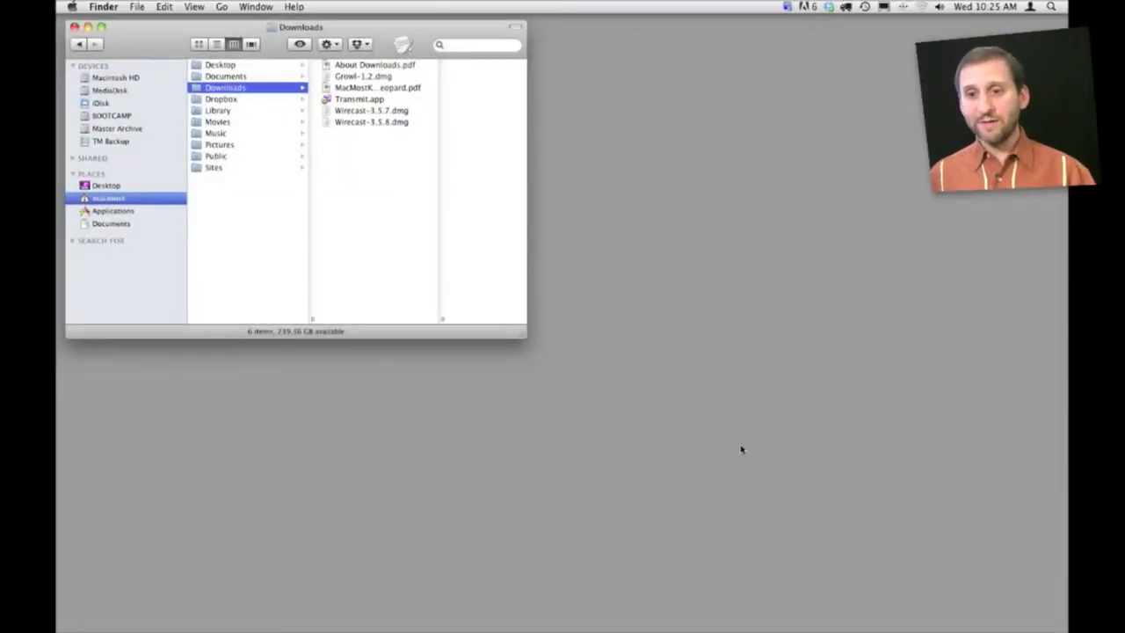
pyautogui.moveTo(865, 598)
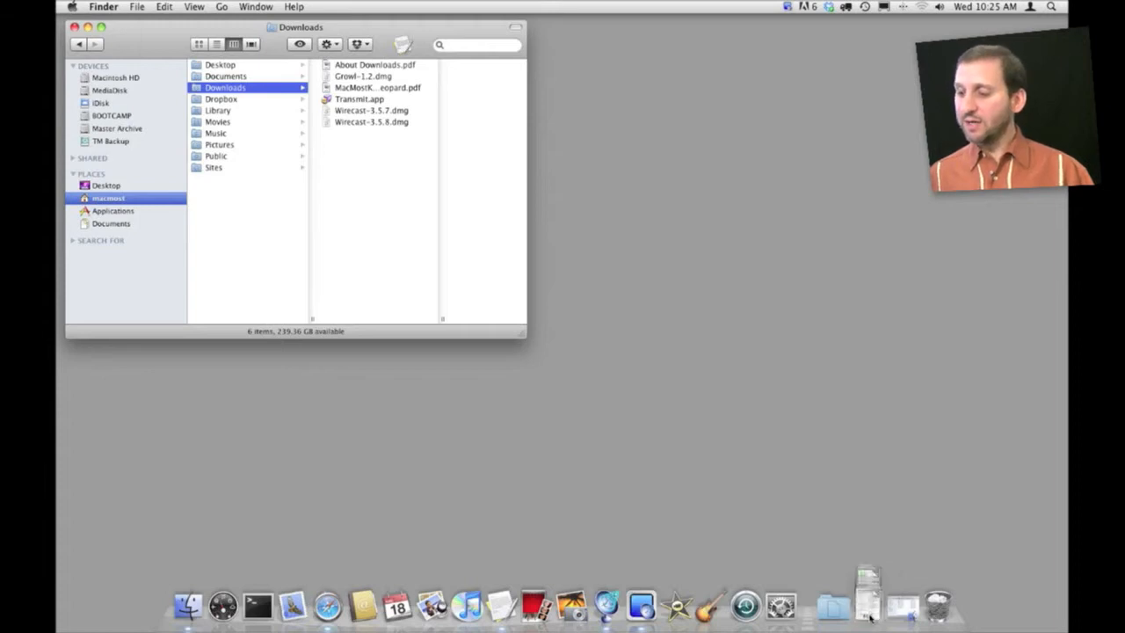
# Fan out the Dock's Downloads stack showing the downloaded files and Open in Finder
pyautogui.click(873, 607)
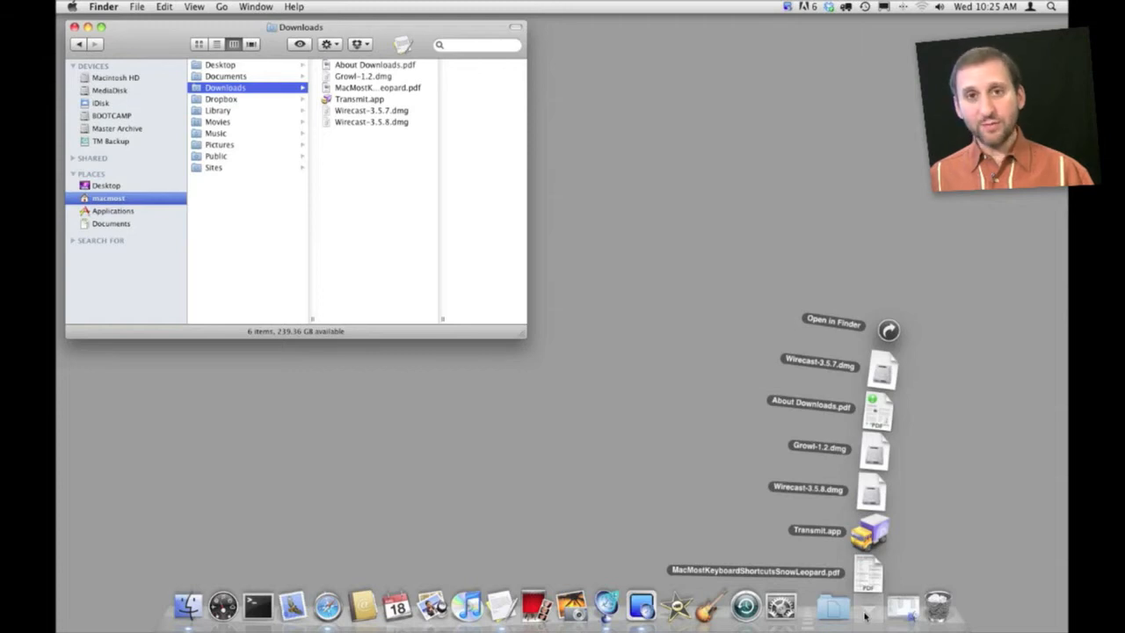
# Set the Downloads stack to View content as List and show its list of downloads
pyautogui.rightClick(868, 601)
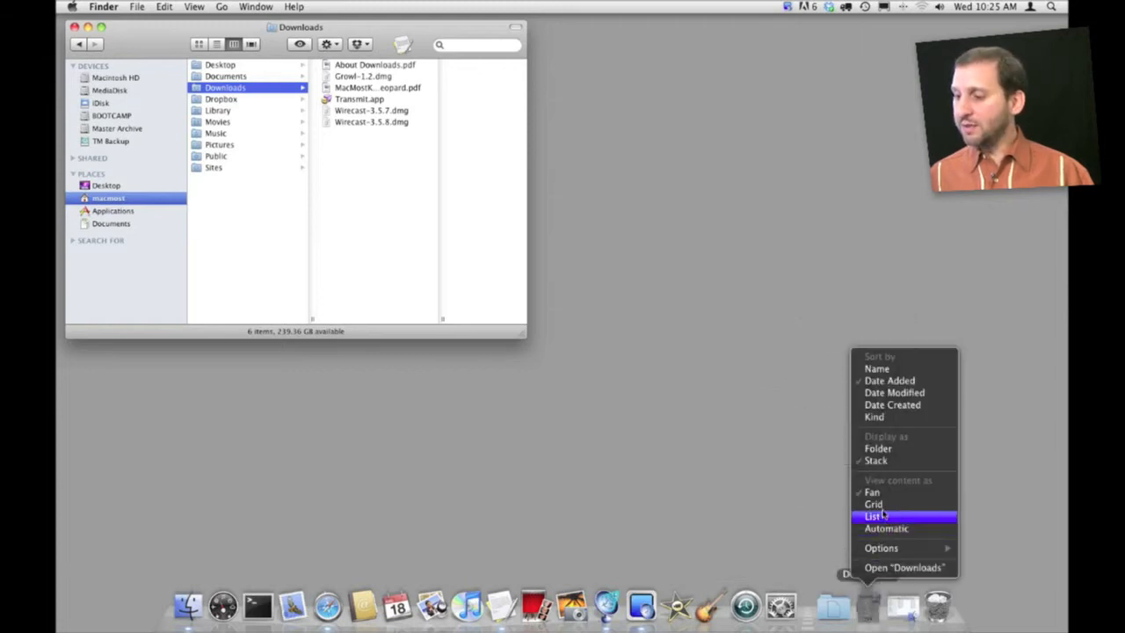
pyautogui.moveTo(875, 502)
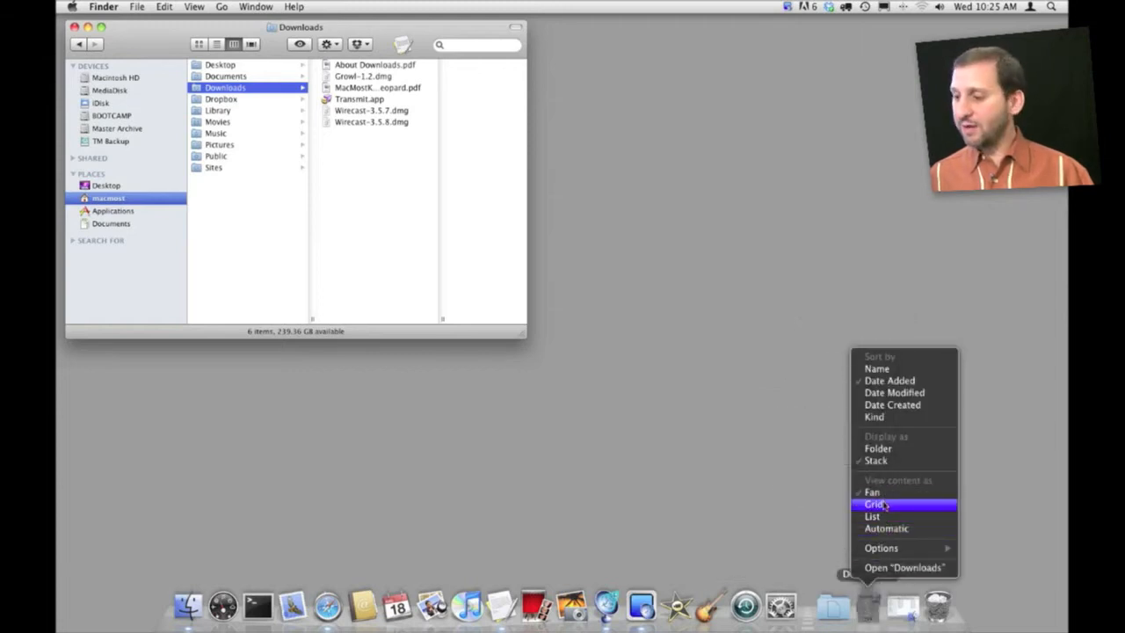
pyautogui.moveTo(886, 527)
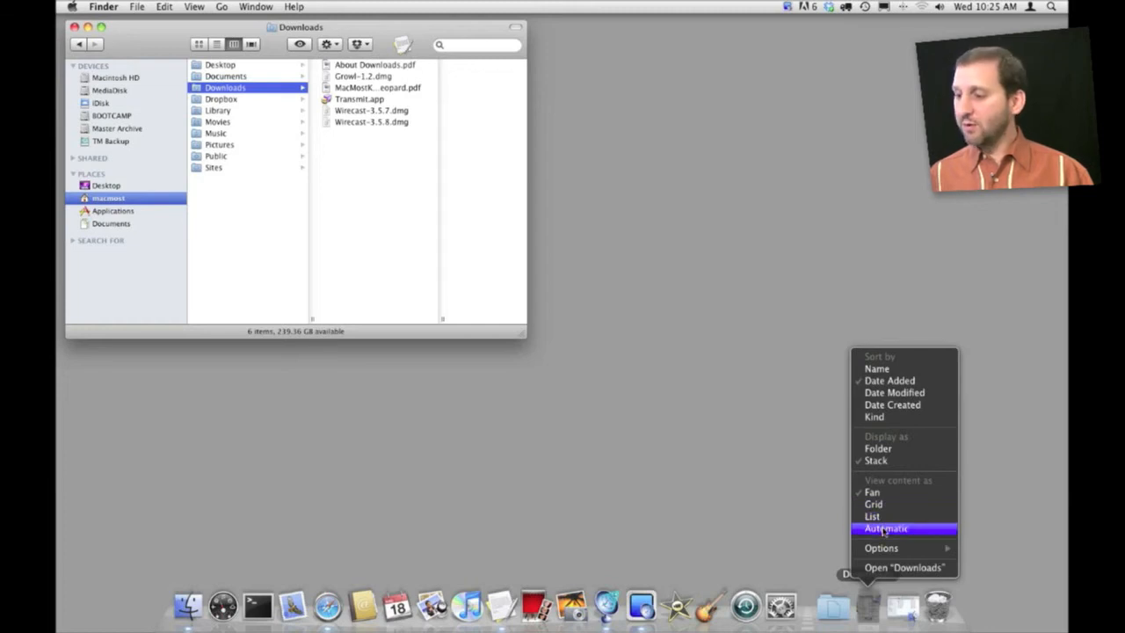
pyautogui.moveTo(873, 505)
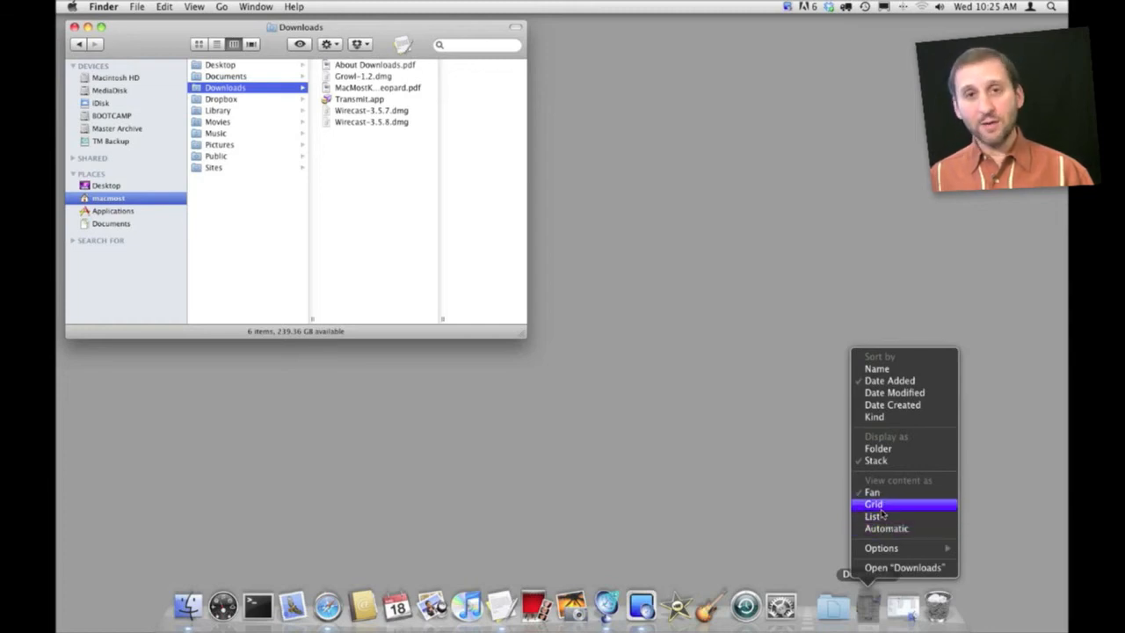
pyautogui.click(880, 502)
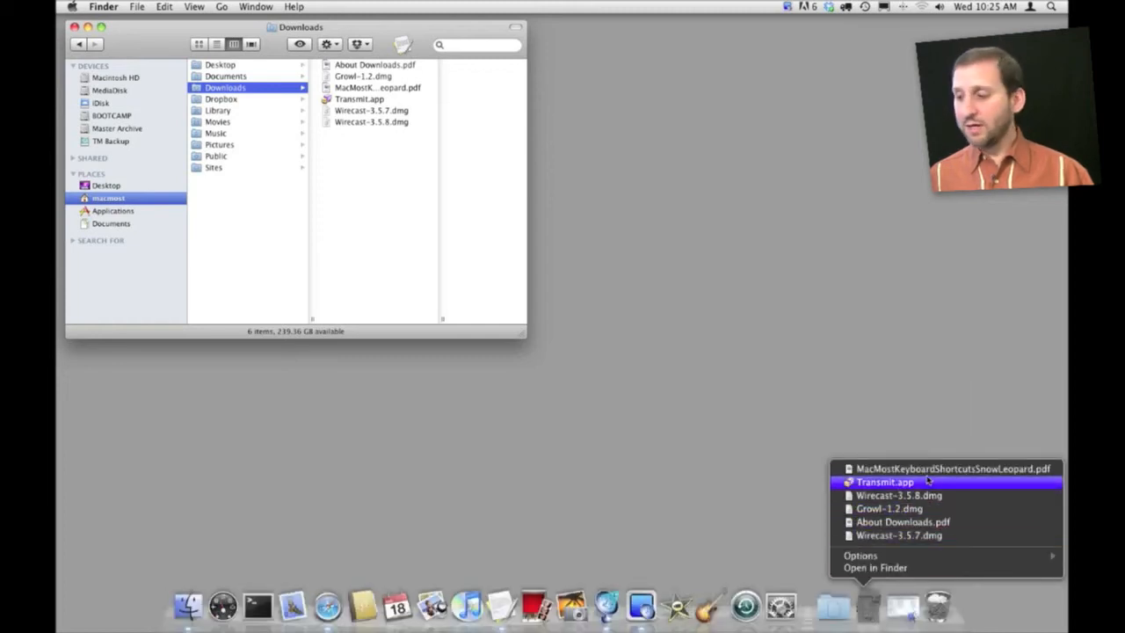
pyautogui.click(863, 555)
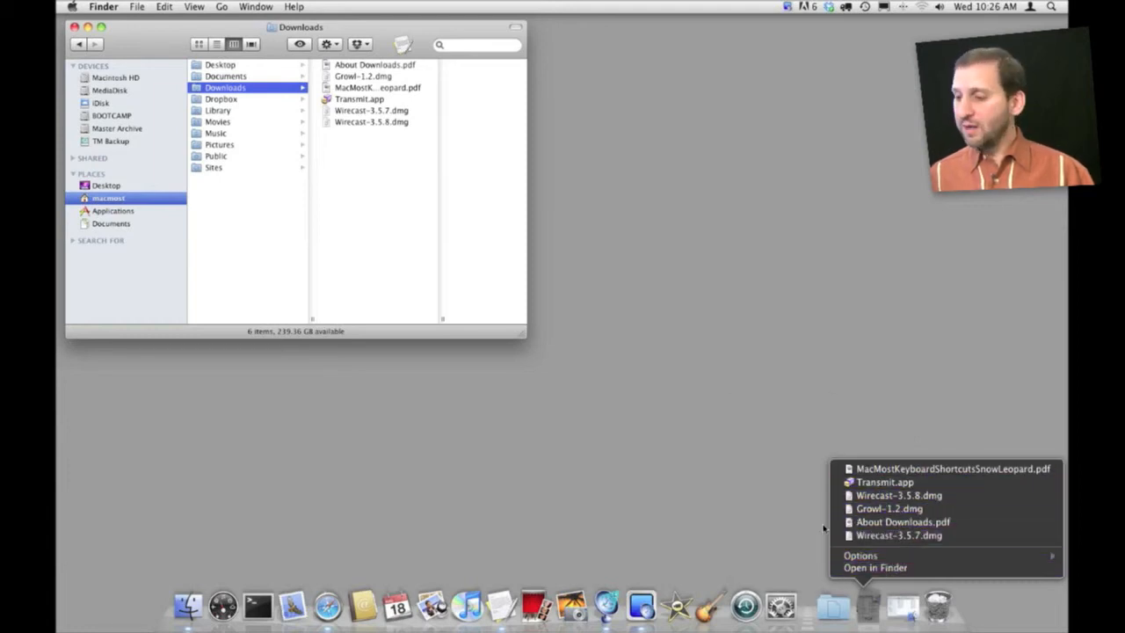
# Dismiss the Downloads stack list, leaving the Downloads folder window with its six files
pyautogui.click(810, 527)
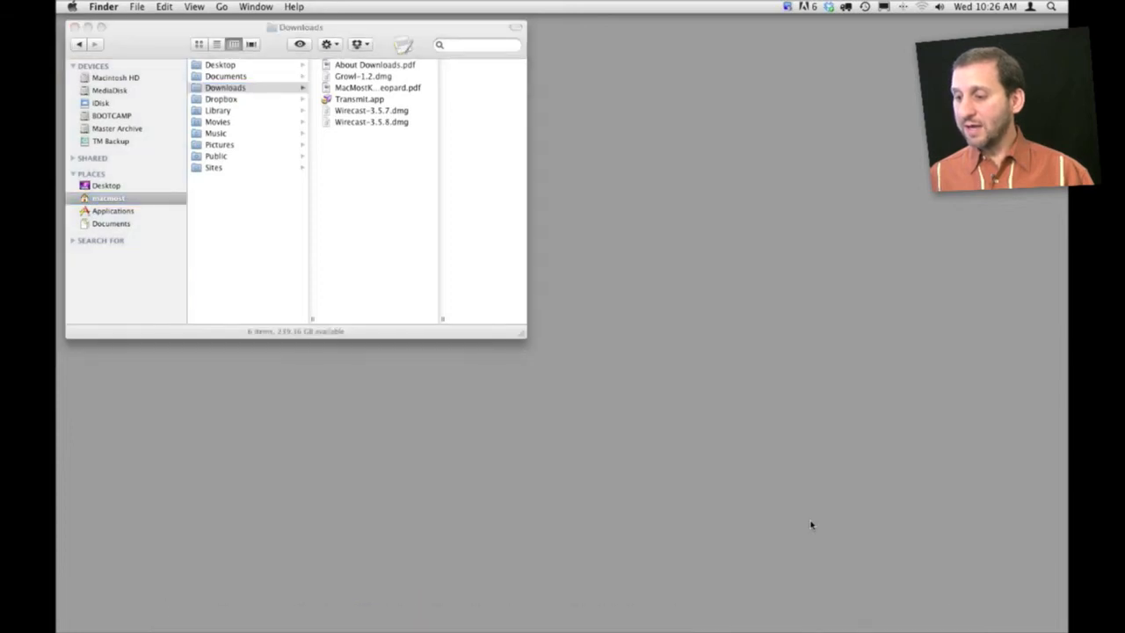
pyautogui.moveTo(833, 601)
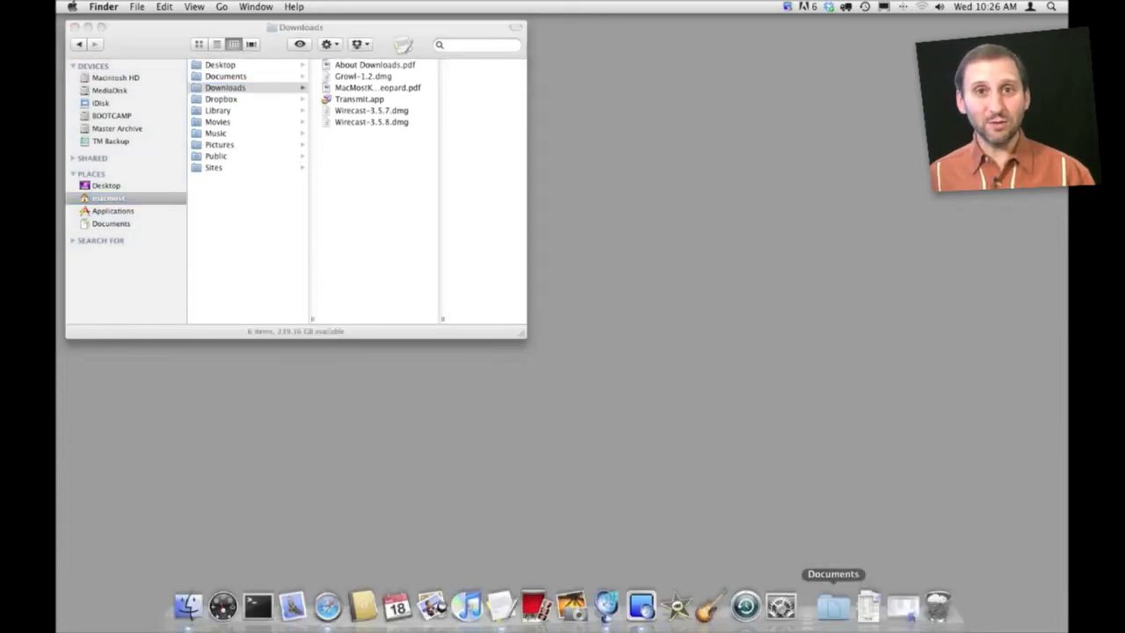
pyautogui.moveTo(900, 606)
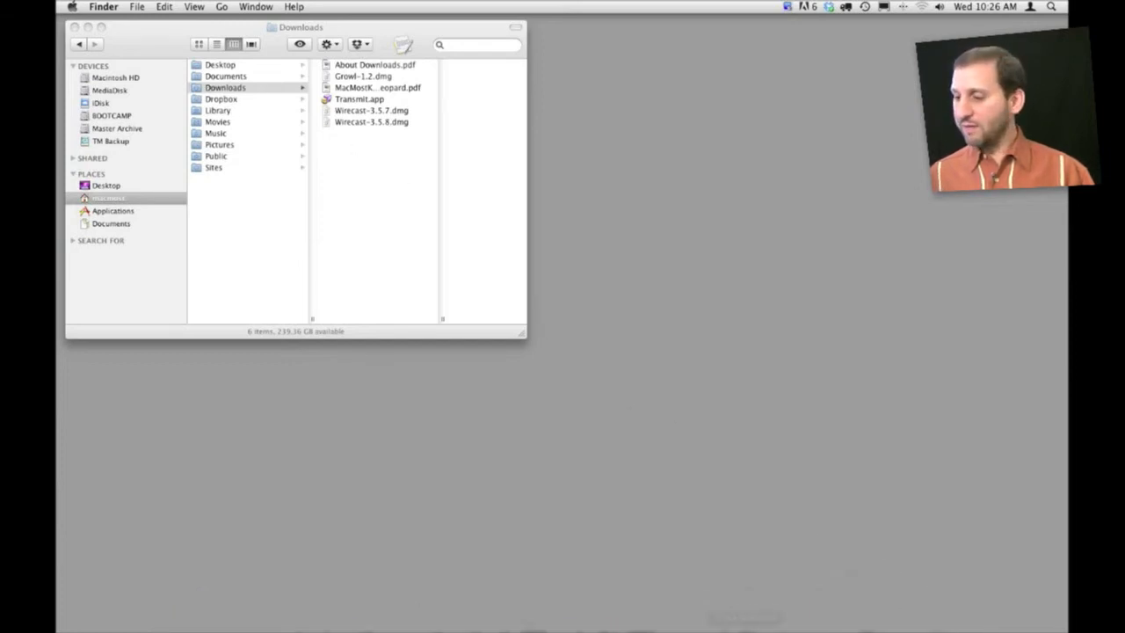
pyautogui.moveTo(865, 619)
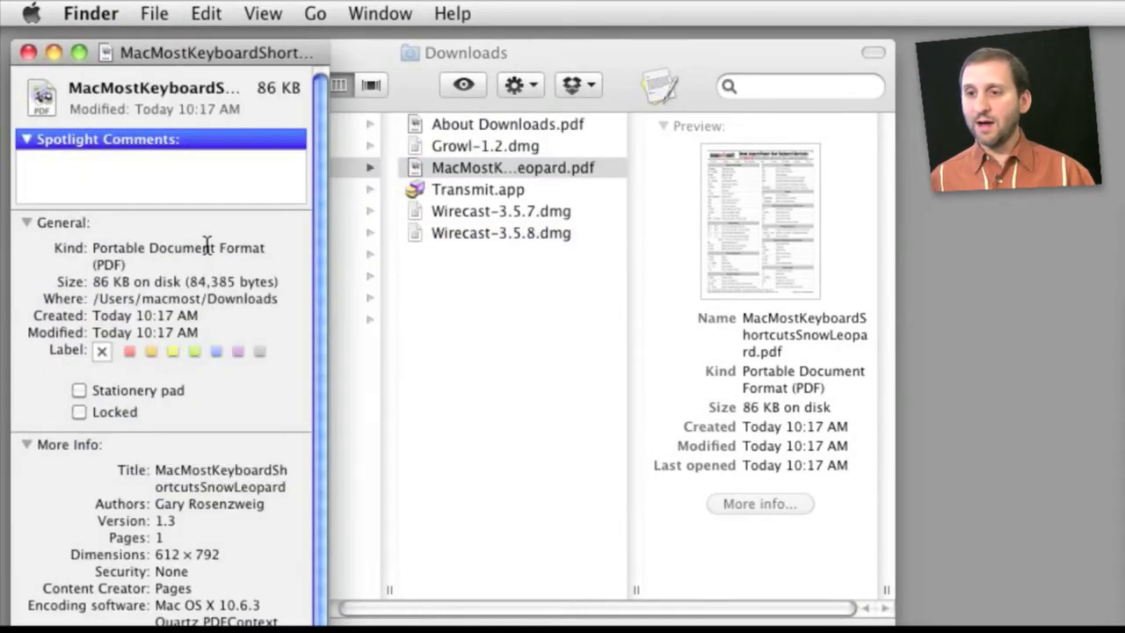
pyautogui.moveTo(323, 174)
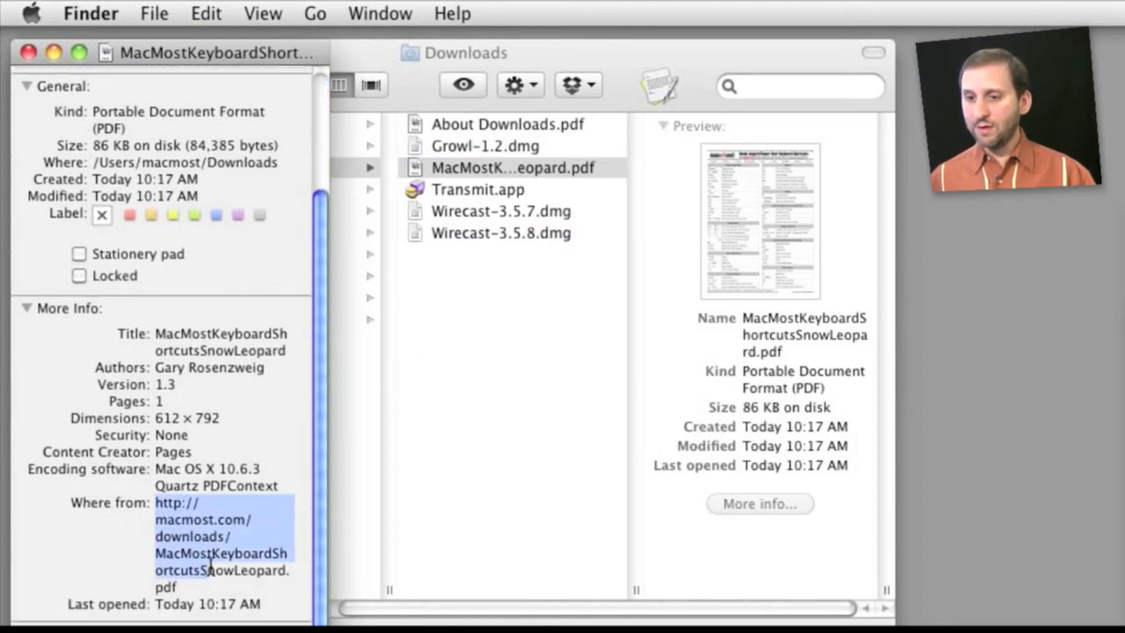
# Select Transmit.app so the preview shows its application details beside the PDF's Info window
pyautogui.click(478, 189)
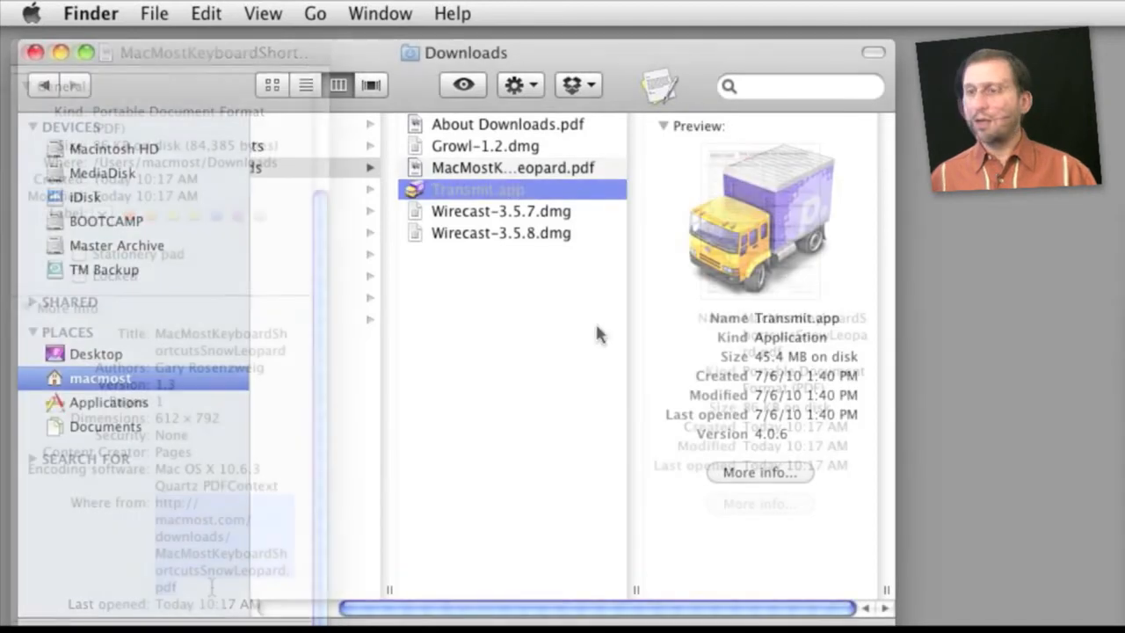